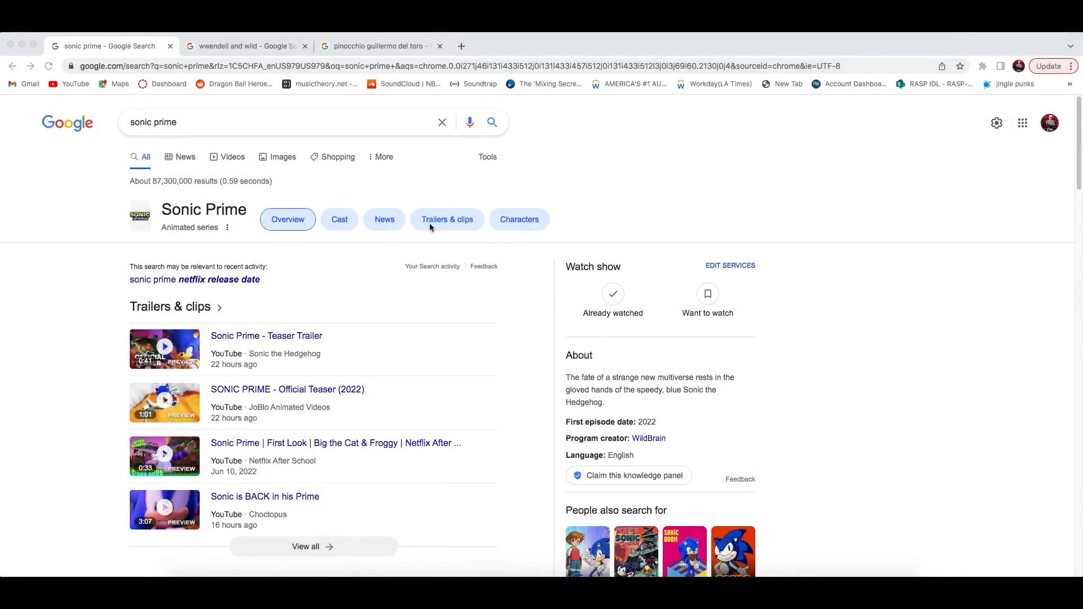
{"action": "mouse_move", "coordinate": [438, 139]}
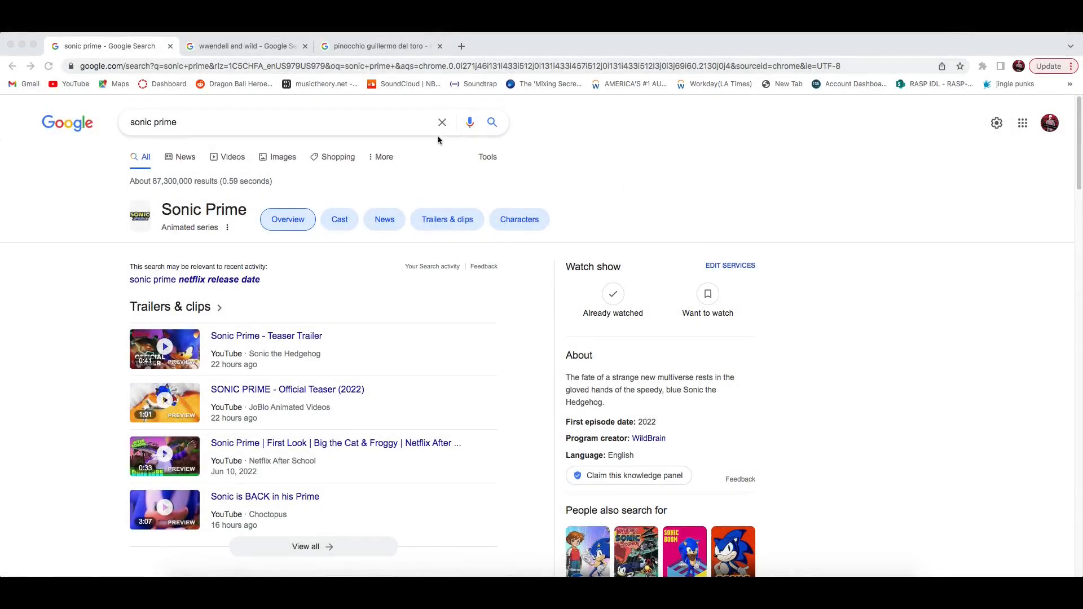
{"action": "mouse_move", "coordinate": [638, 364]}
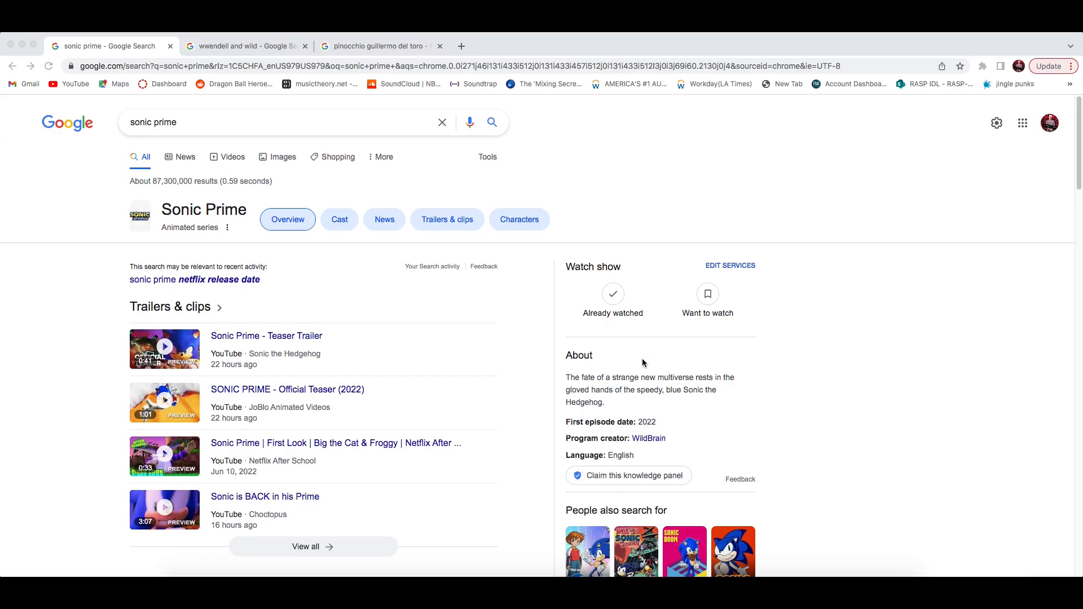
{"action": "mouse_move", "coordinate": [734, 342]}
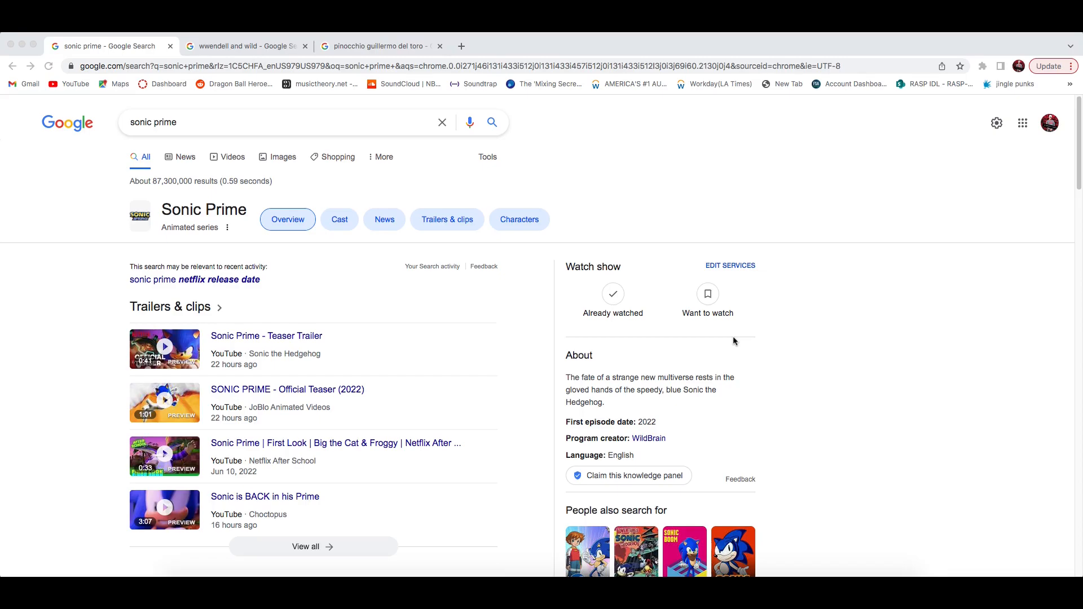
{"action": "mouse_move", "coordinate": [751, 344]}
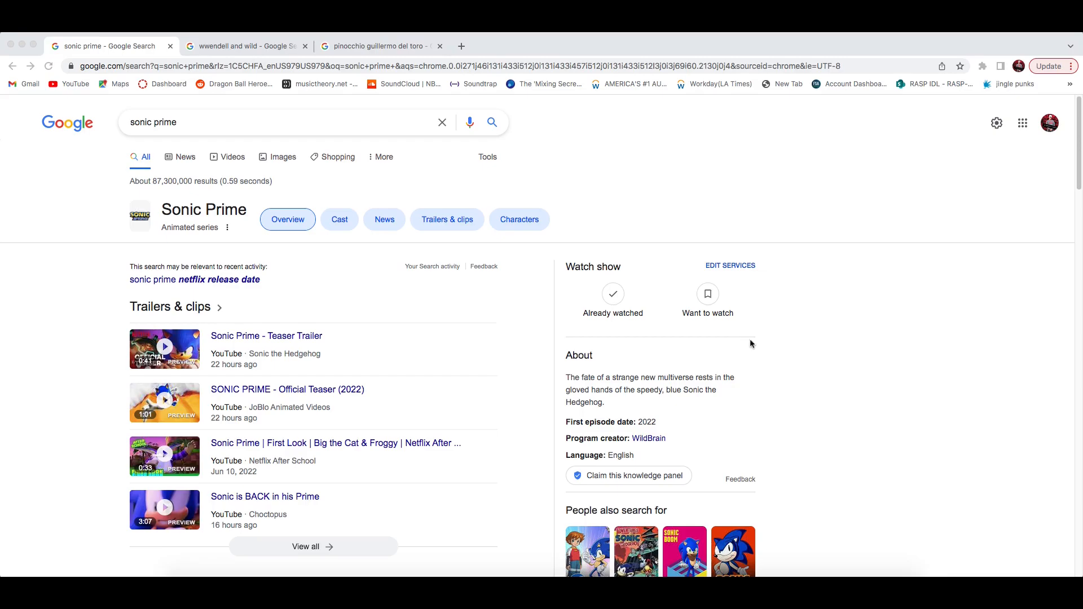
{"action": "mouse_move", "coordinate": [1007, 373]}
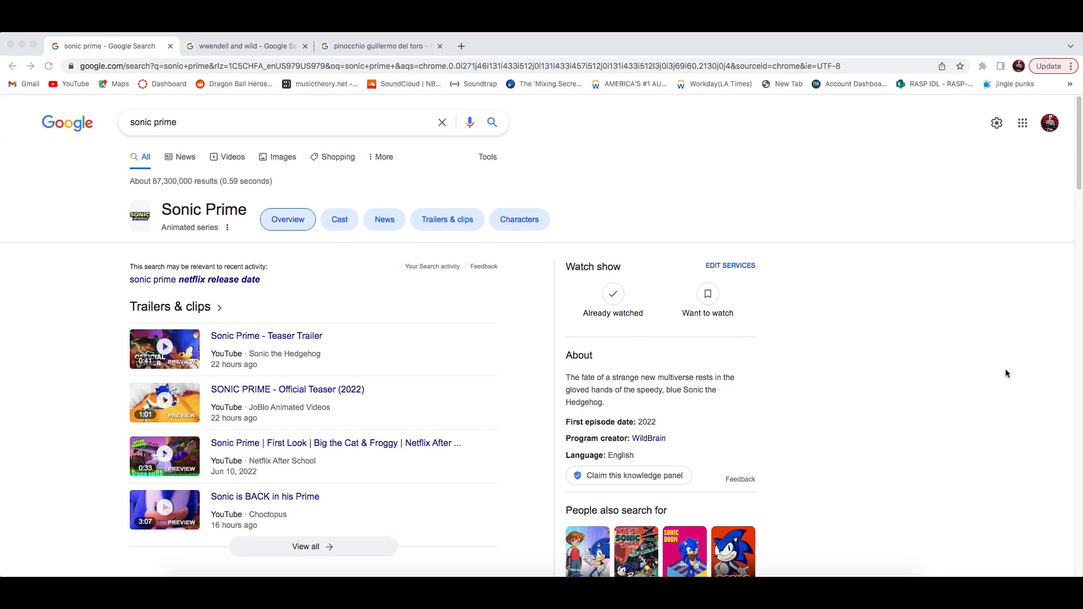
{"action": "mouse_move", "coordinate": [961, 357]}
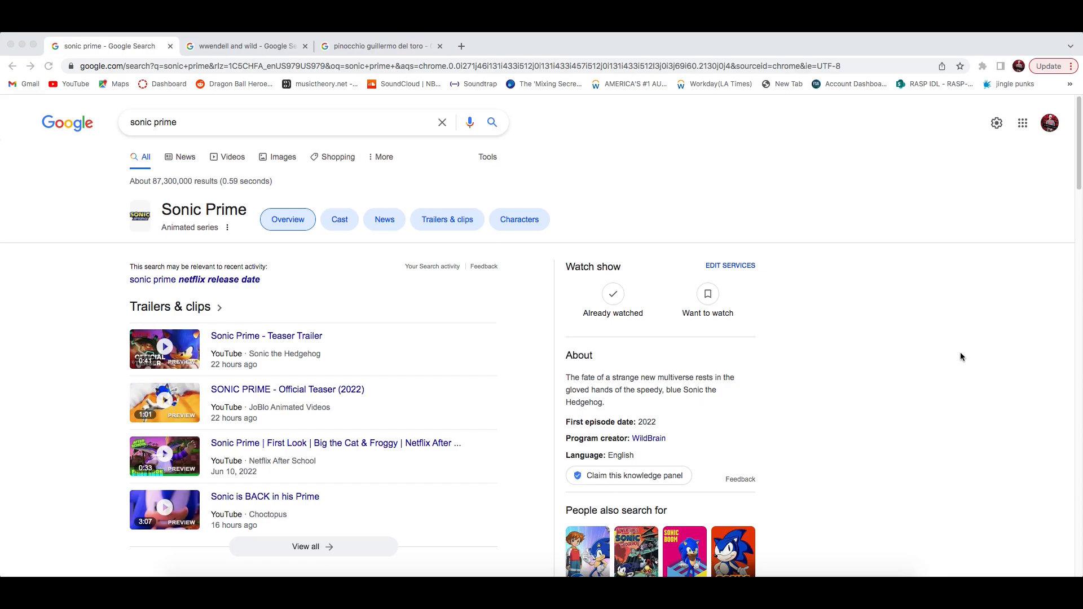
{"action": "mouse_move", "coordinate": [231, 44]}
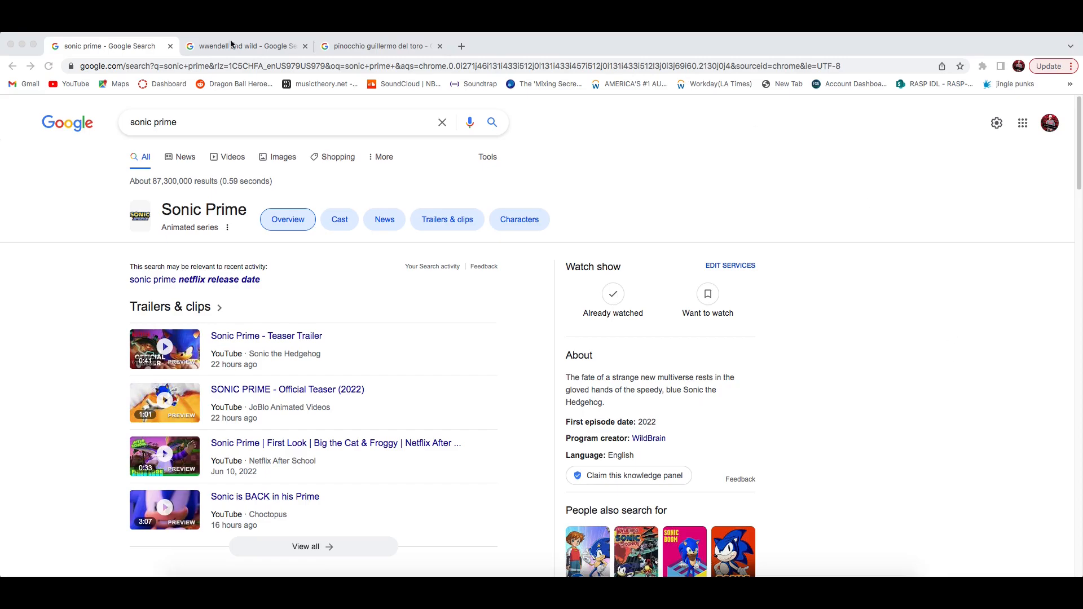
Scroll through the Sonic Prime results, reviewing trailers, watch options and the about panel, returning to the top
{"action": "scroll", "scroll_direction": "down", "scroll_amount": 3}
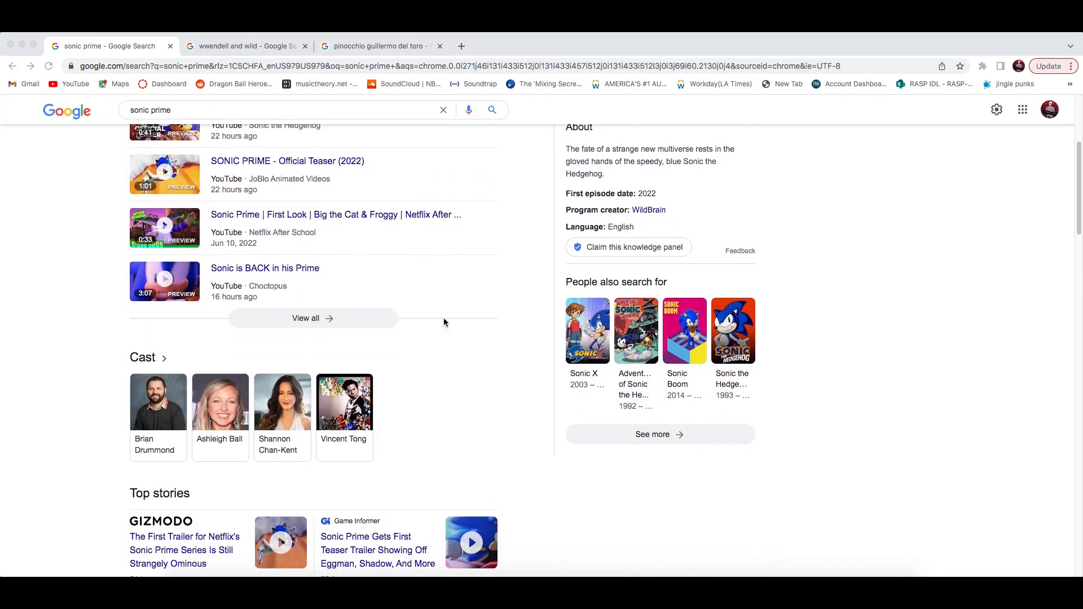
{"action": "scroll", "scroll_direction": "up", "scroll_amount": 3}
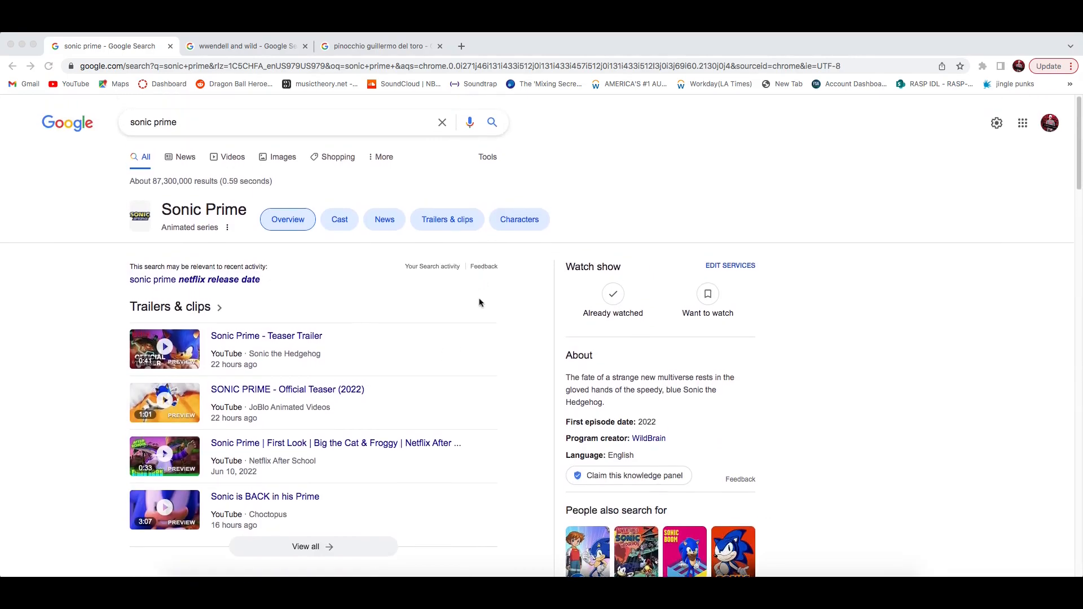
{"action": "scroll", "scroll_direction": "down", "scroll_amount": 3}
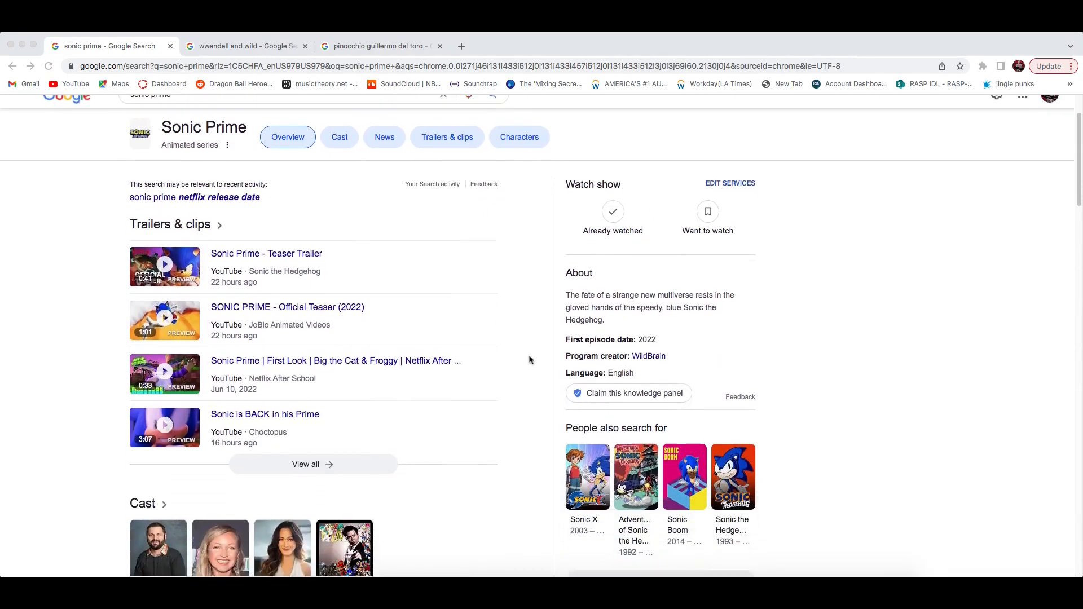
{"action": "scroll", "scroll_direction": "up", "scroll_amount": 3}
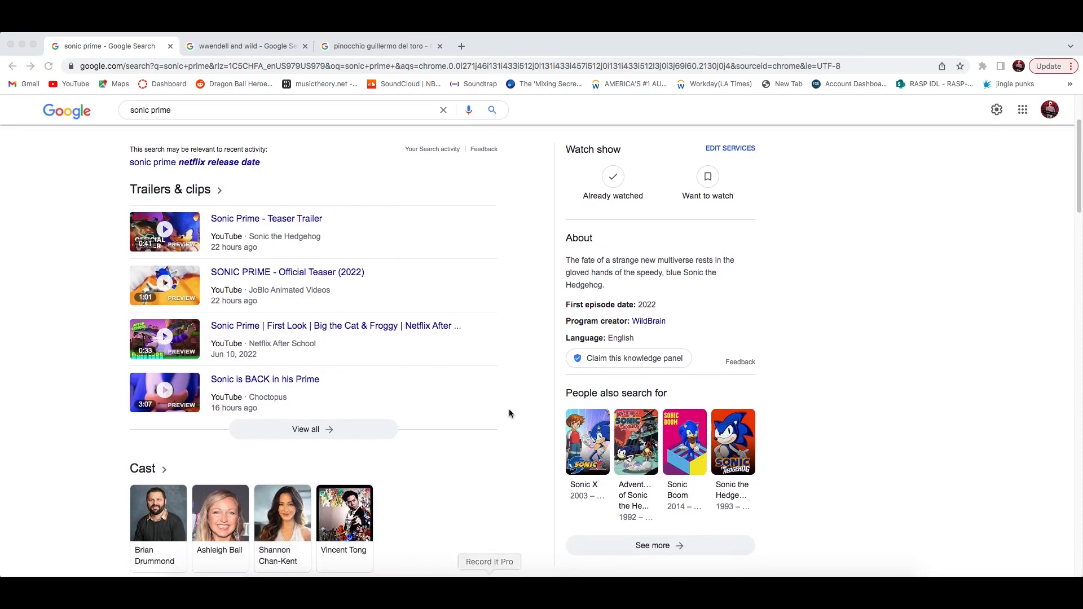
{"action": "mouse_move", "coordinate": [515, 333]}
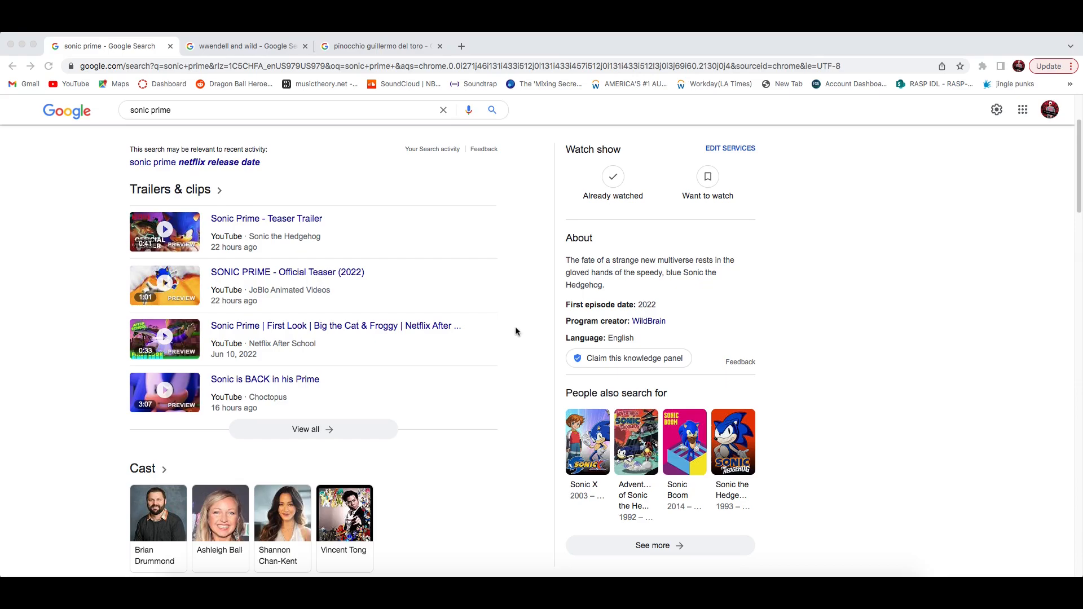
{"action": "scroll", "scroll_direction": "up", "scroll_amount": 3}
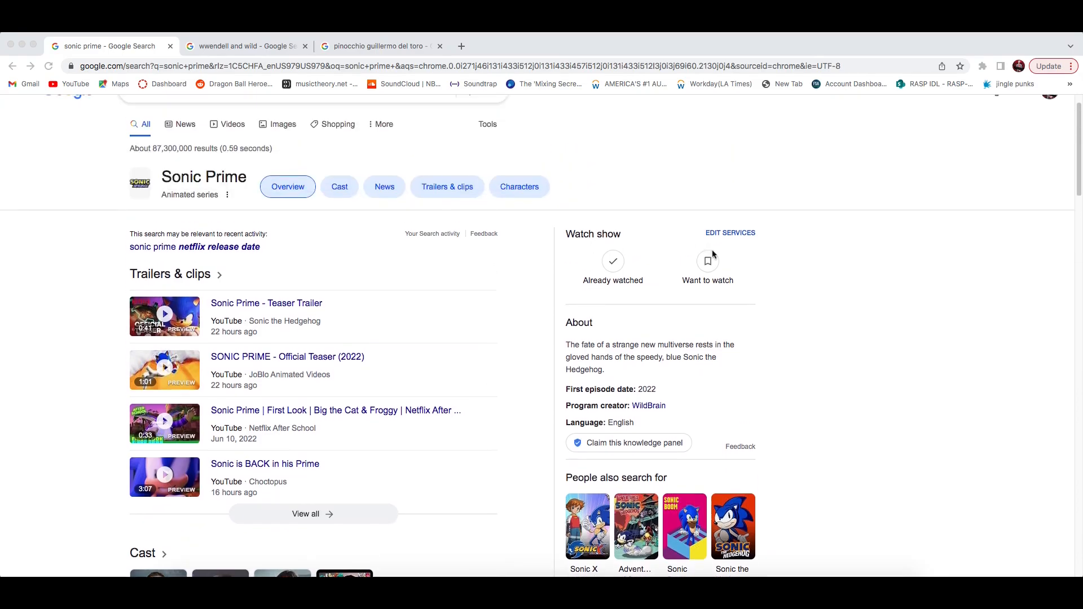
{"action": "scroll", "scroll_direction": "down", "scroll_amount": 3}
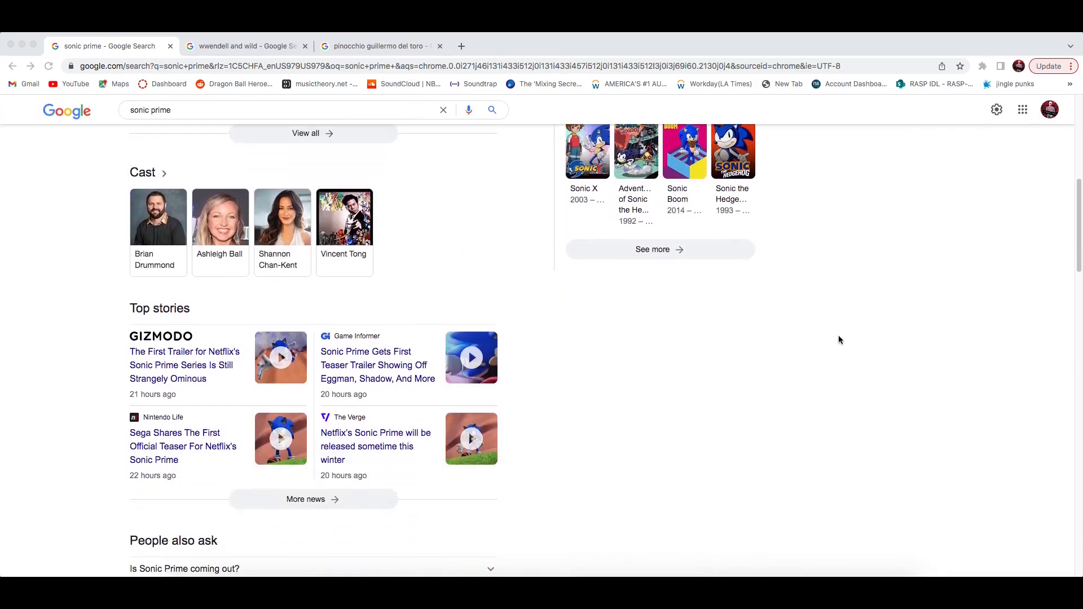
{"action": "scroll", "scroll_direction": "down", "scroll_amount": 3}
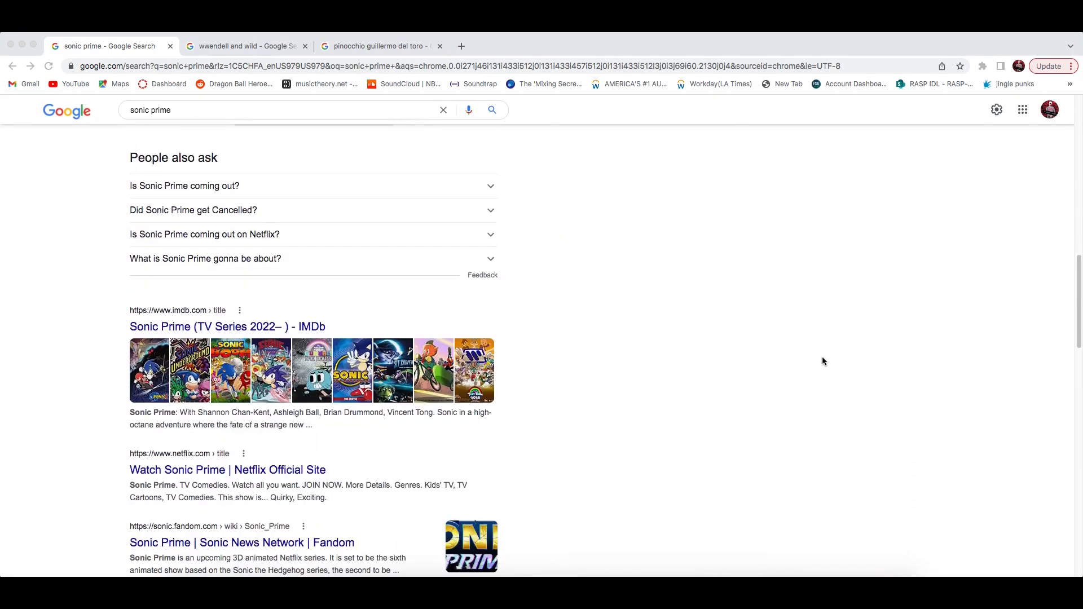
{"action": "scroll", "scroll_direction": "up", "scroll_amount": 3}
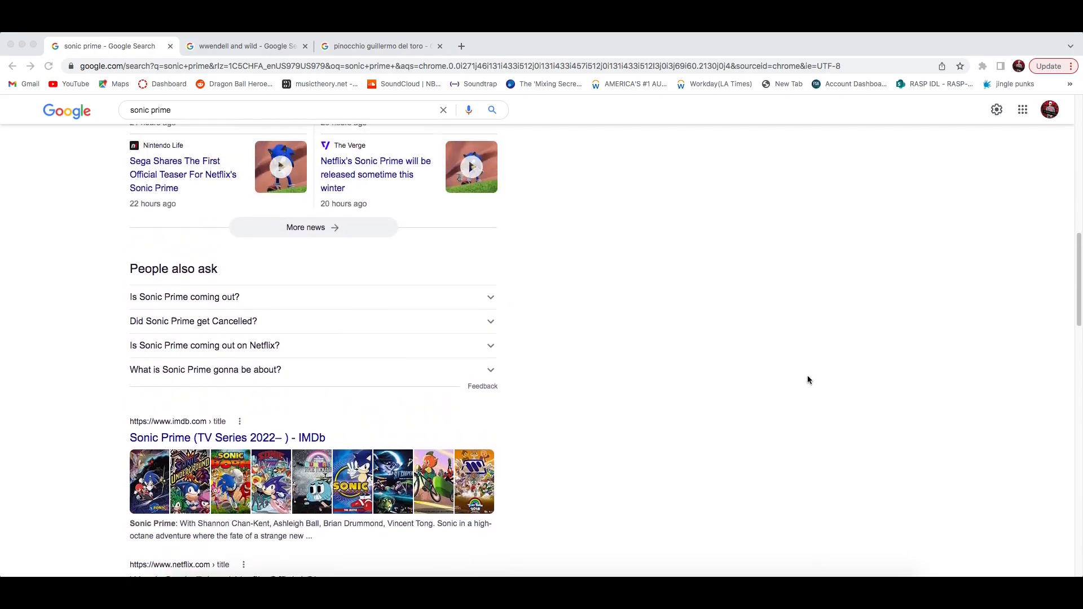
{"action": "scroll", "scroll_direction": "up", "scroll_amount": 3}
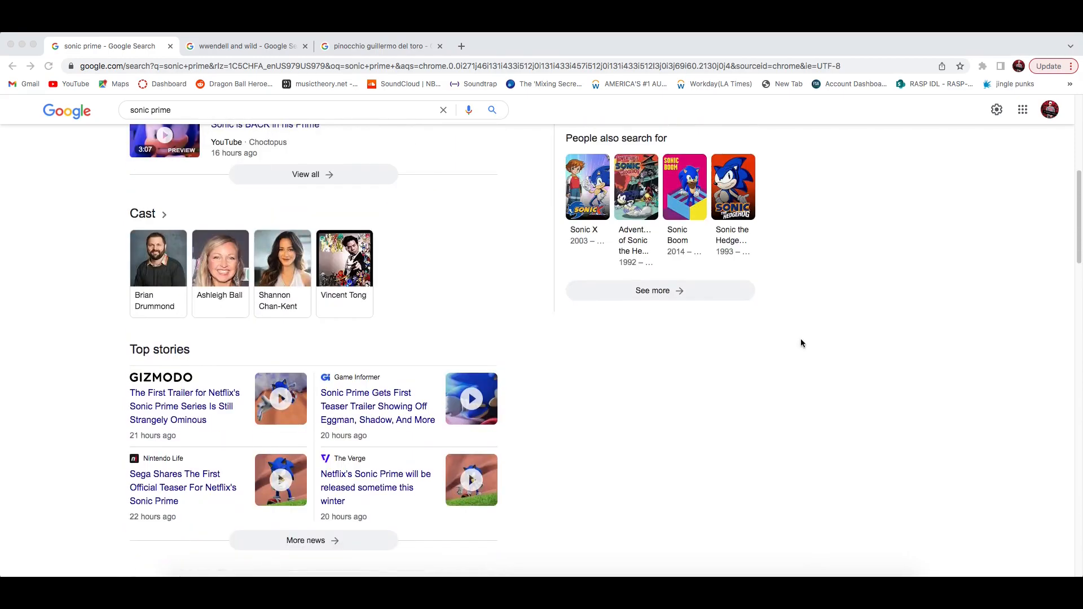
{"action": "scroll", "scroll_direction": "up", "scroll_amount": 3}
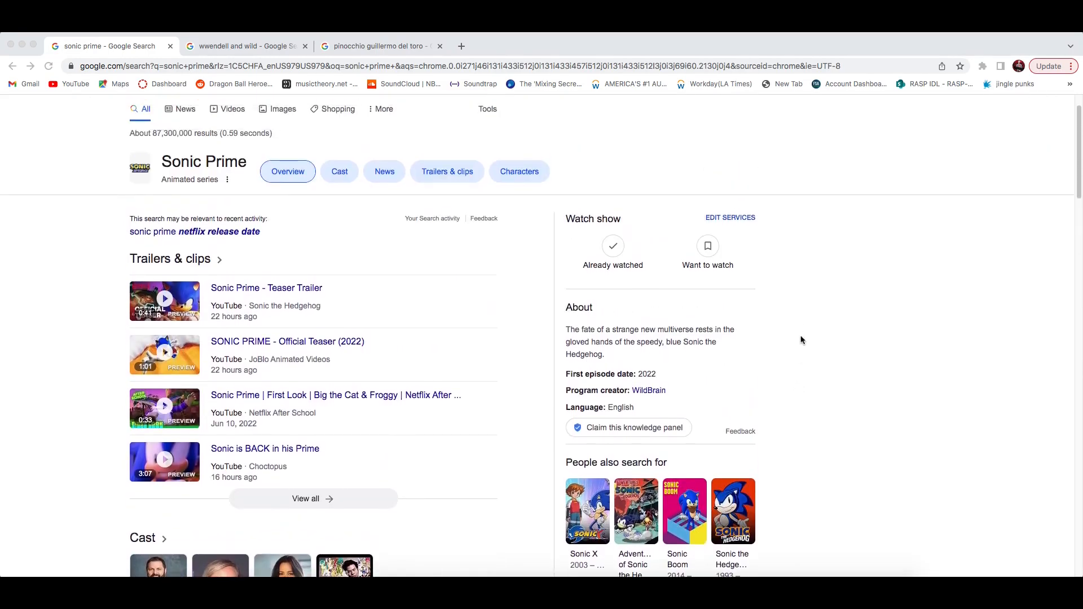
{"action": "scroll", "scroll_direction": "up", "scroll_amount": 3}
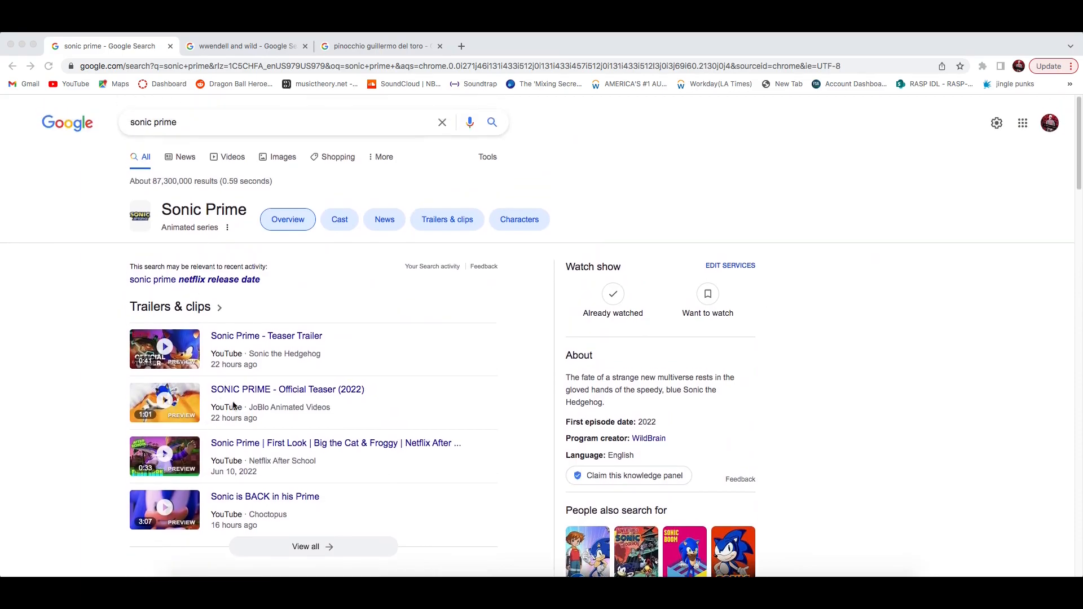
{"action": "mouse_move", "coordinate": [105, 358]}
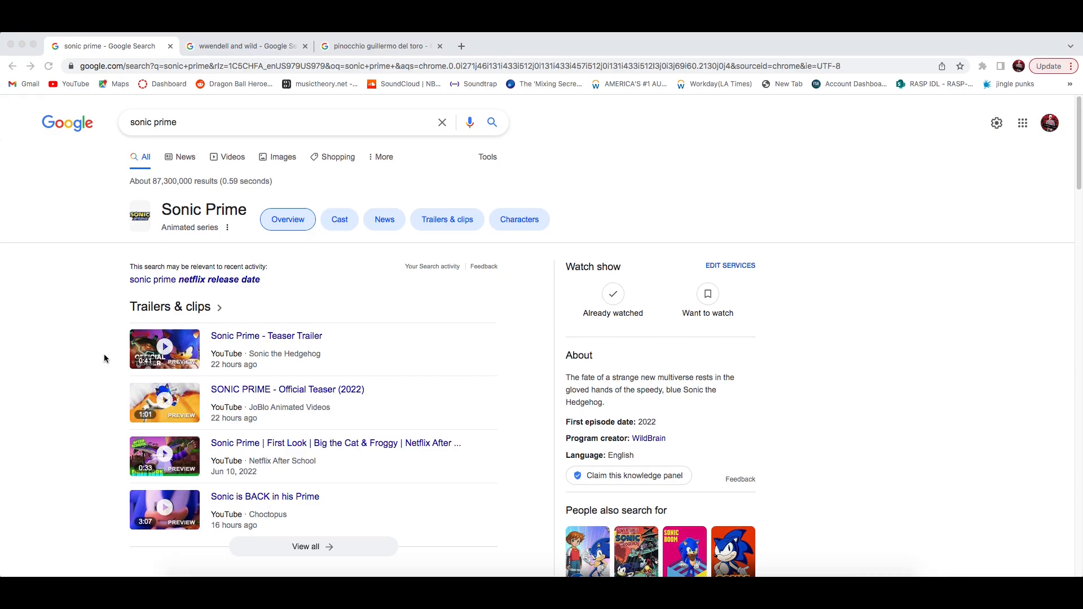
{"action": "mouse_move", "coordinate": [487, 231]}
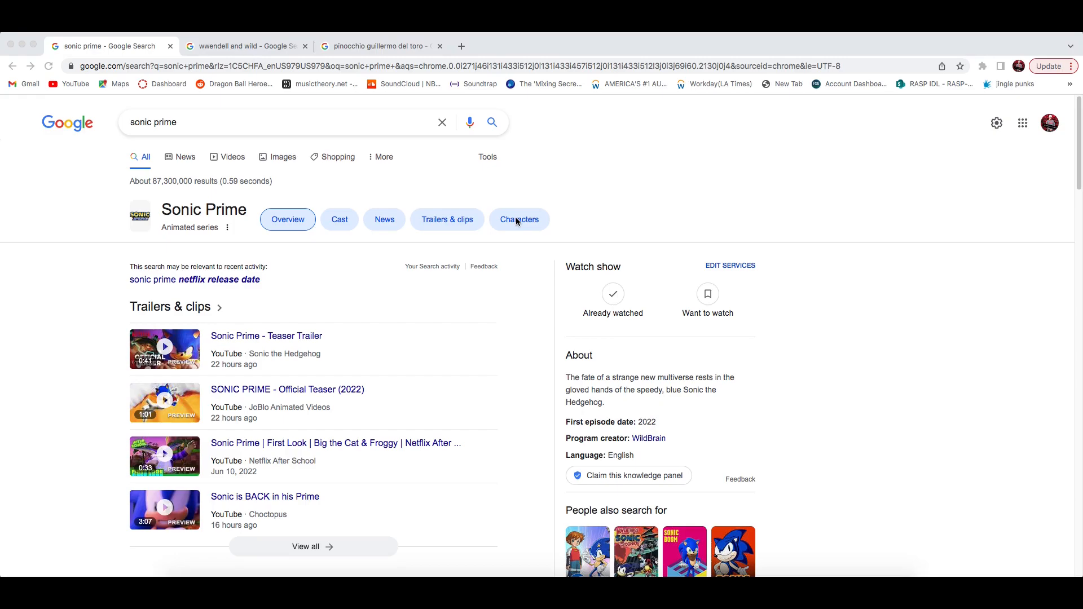
{"action": "mouse_move", "coordinate": [392, 181]}
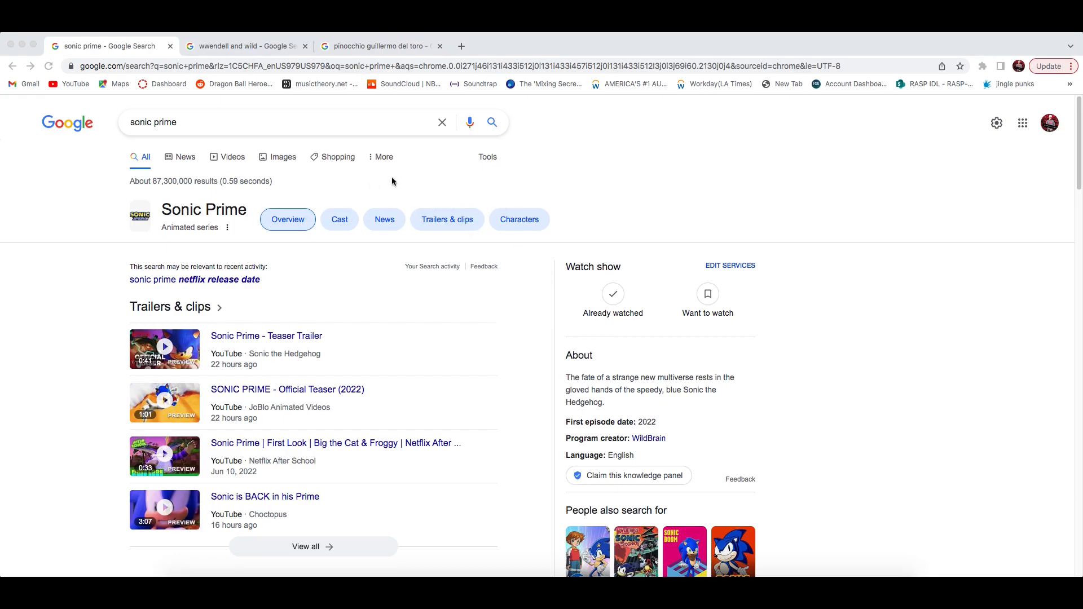
{"action": "mouse_move", "coordinate": [458, 227]}
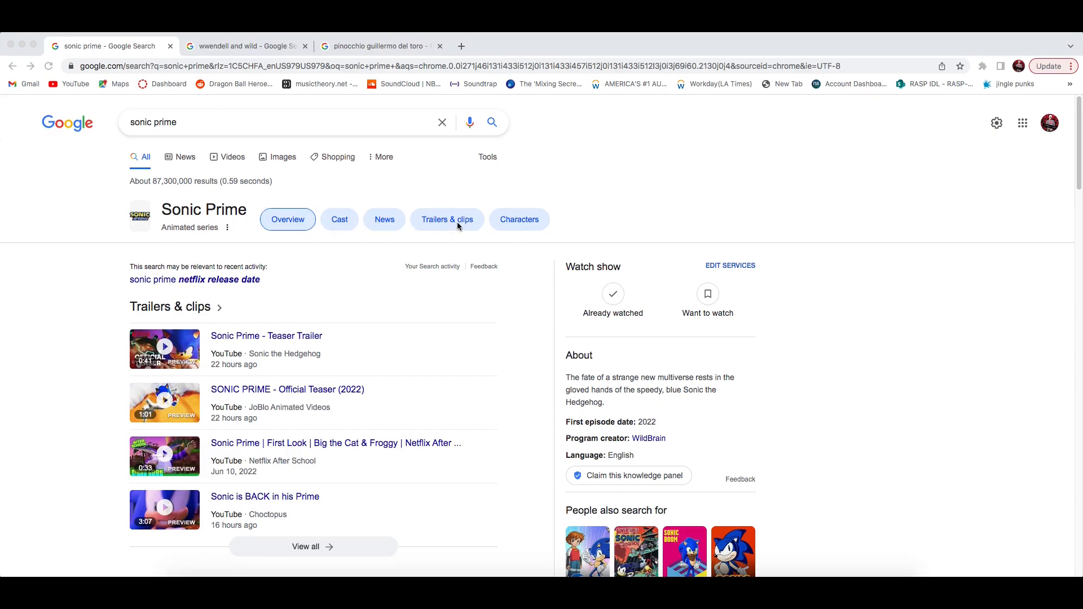
{"action": "mouse_move", "coordinate": [311, 214]}
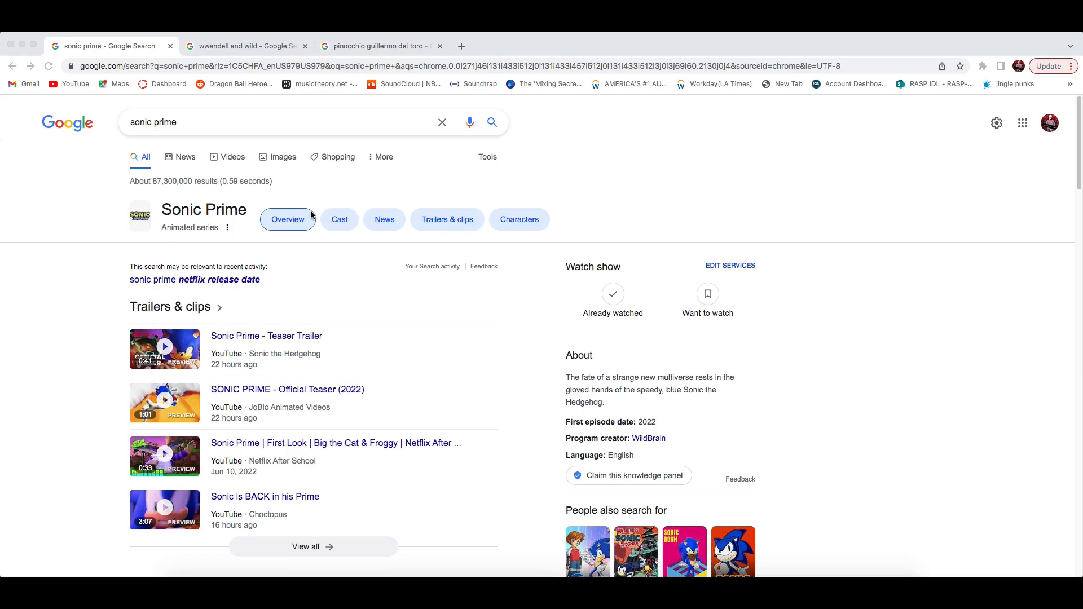
{"action": "mouse_move", "coordinate": [325, 220]}
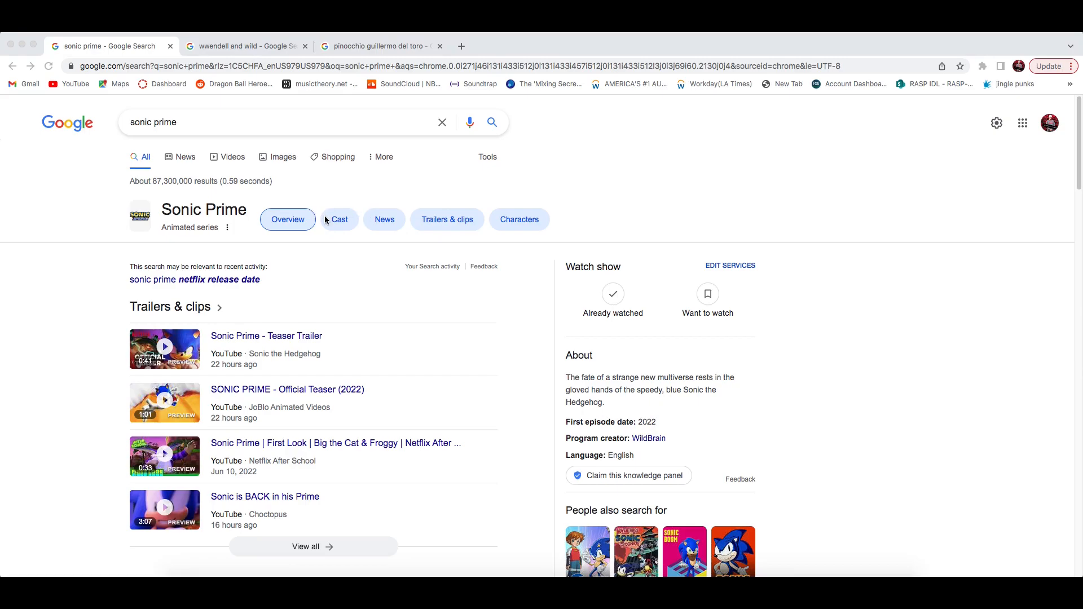
{"action": "mouse_move", "coordinate": [282, 187]}
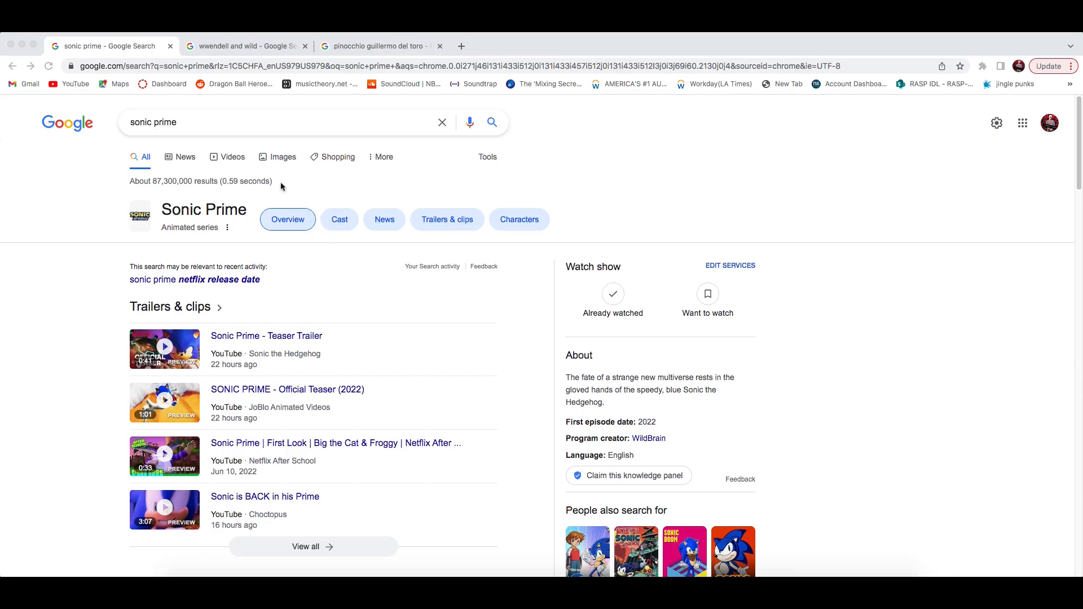
{"action": "mouse_move", "coordinate": [410, 190]}
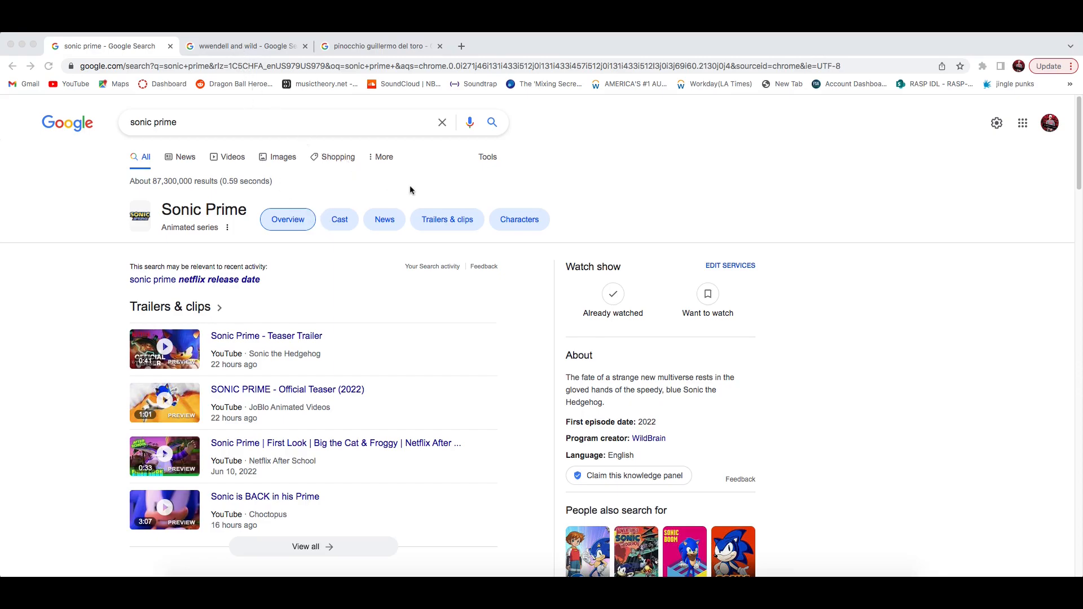
{"action": "mouse_move", "coordinate": [311, 210]}
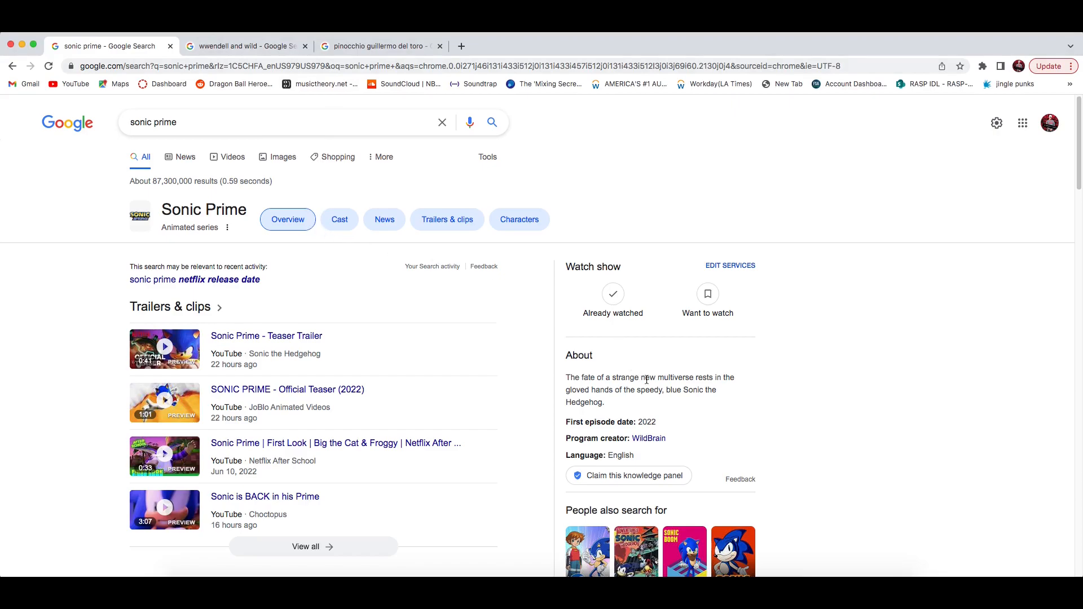
{"action": "scroll", "scroll_direction": "down", "scroll_amount": 3}
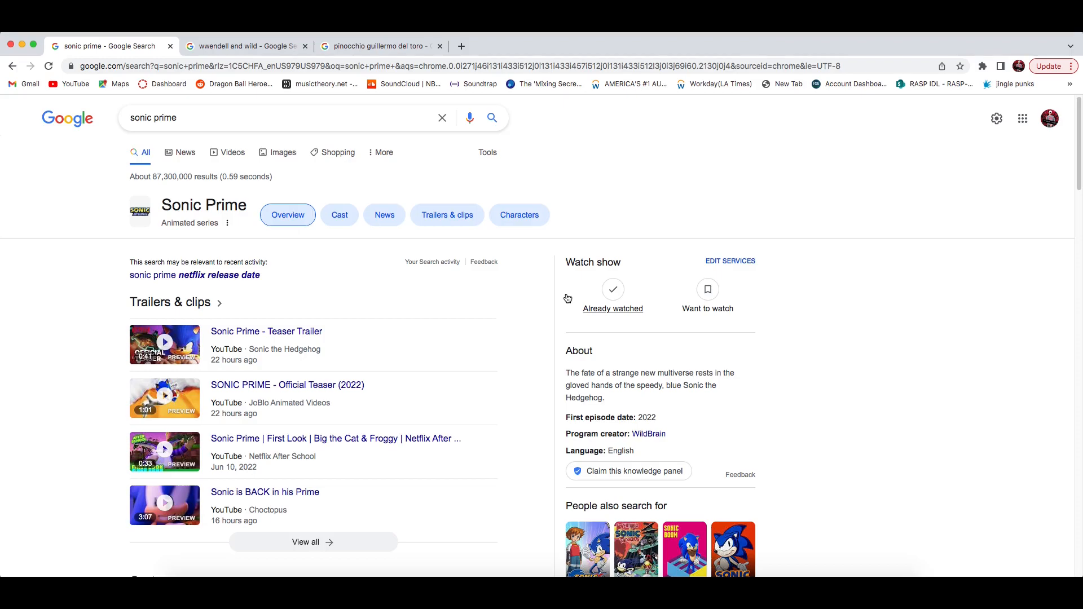
{"action": "mouse_move", "coordinate": [345, 150]}
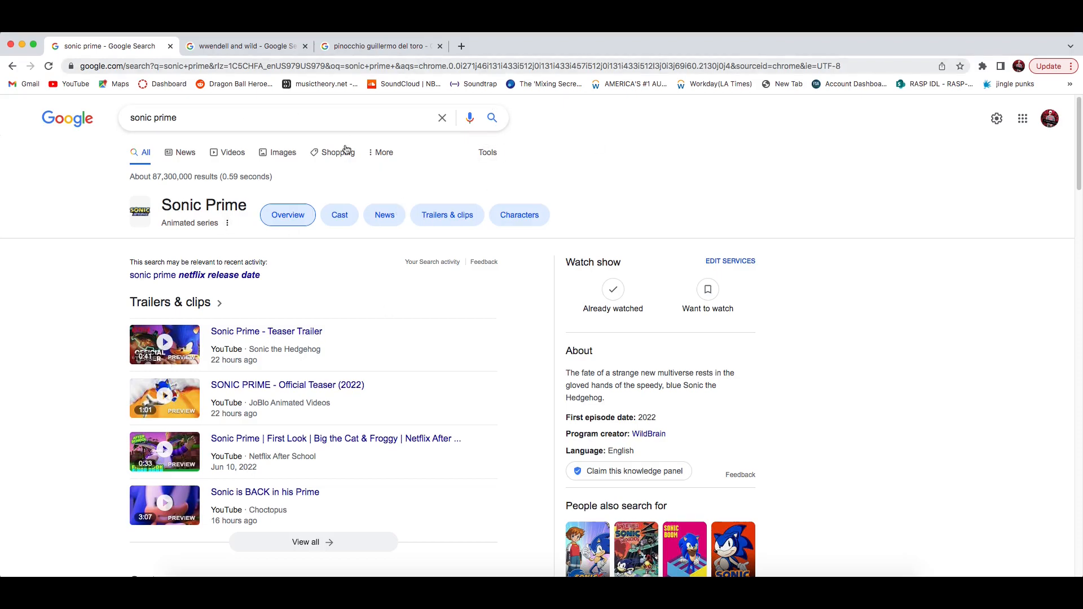
Switch to the Wendell & Wild results and page its Cast carousel forward and back
{"action": "left_click", "coordinate": [243, 45]}
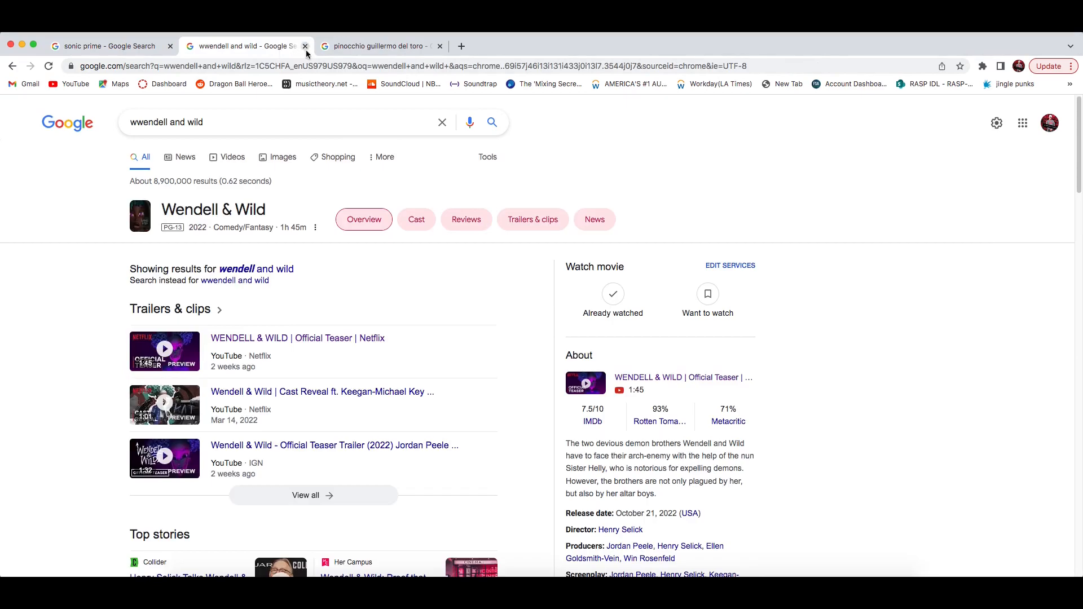
{"action": "mouse_move", "coordinate": [412, 203]}
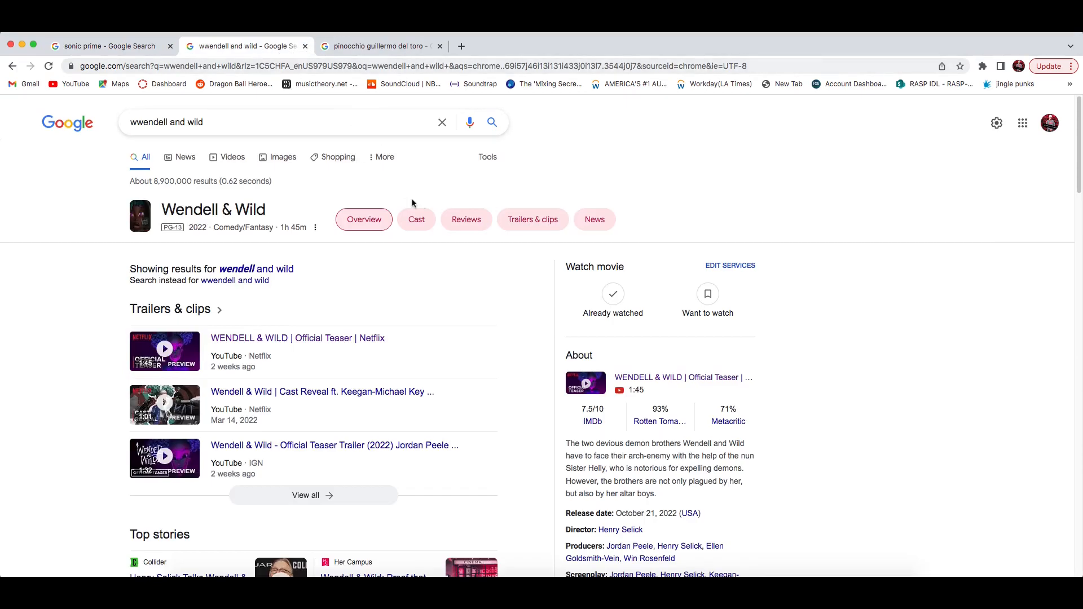
{"action": "mouse_move", "coordinate": [323, 234]}
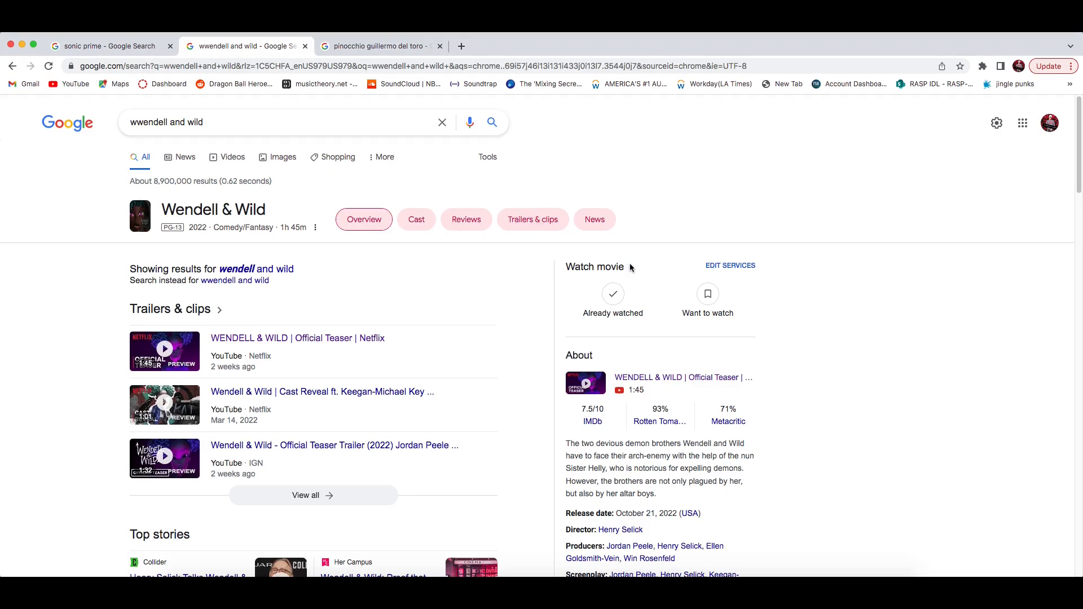
{"action": "scroll", "scroll_direction": "down", "scroll_amount": 3}
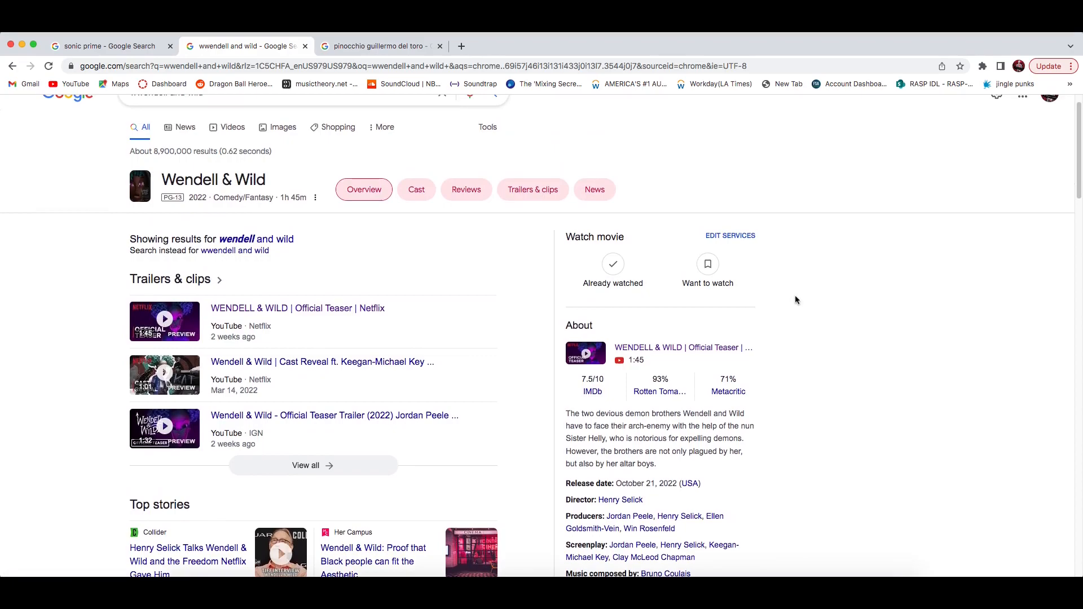
{"action": "scroll", "scroll_direction": "down", "scroll_amount": 3}
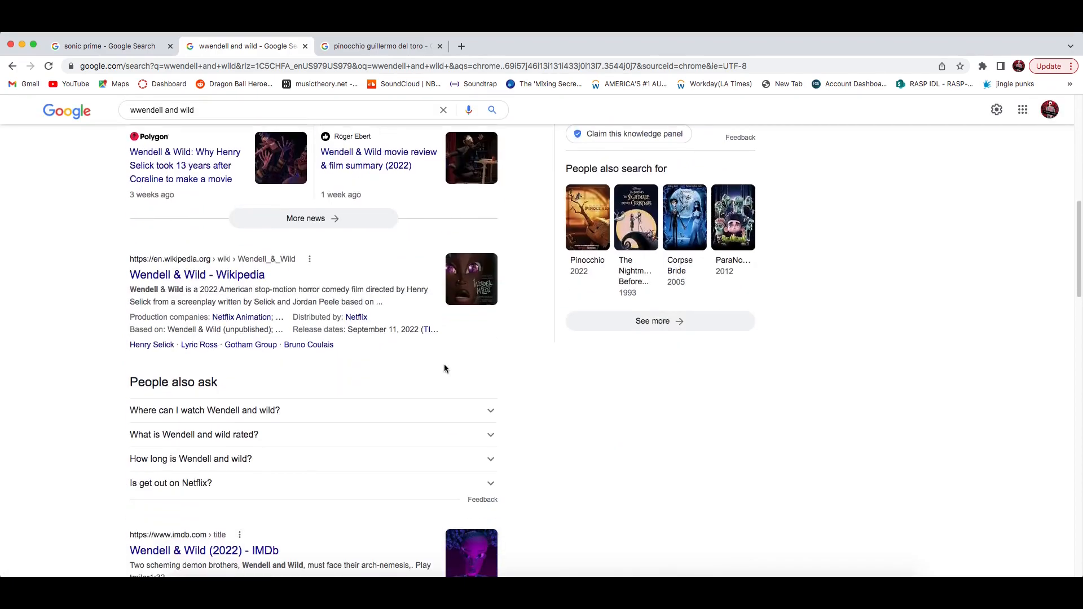
{"action": "scroll", "scroll_direction": "down", "scroll_amount": 3}
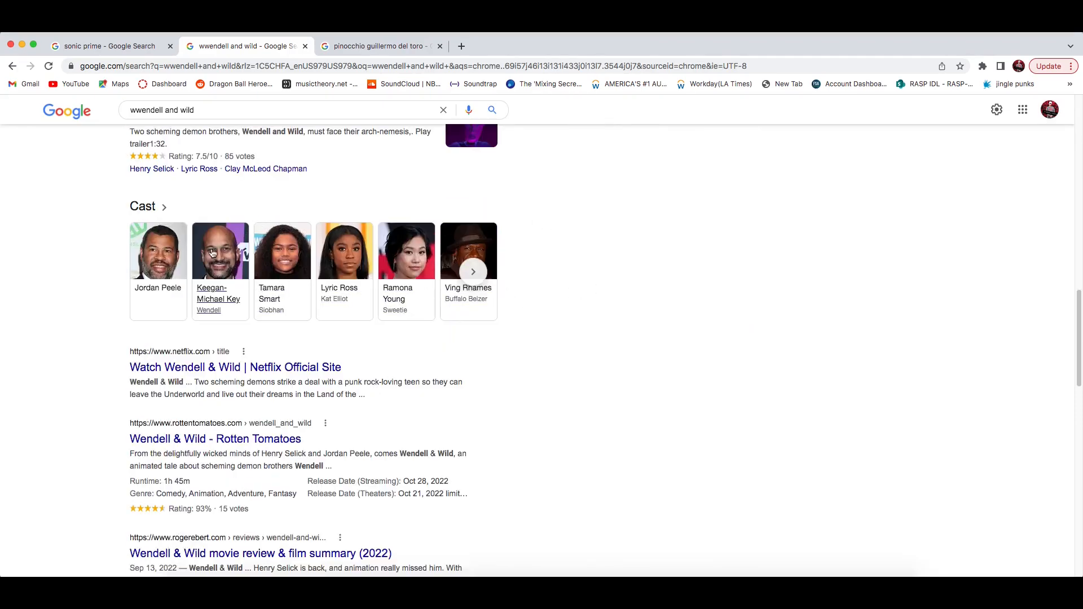
{"action": "left_click", "coordinate": [474, 271]}
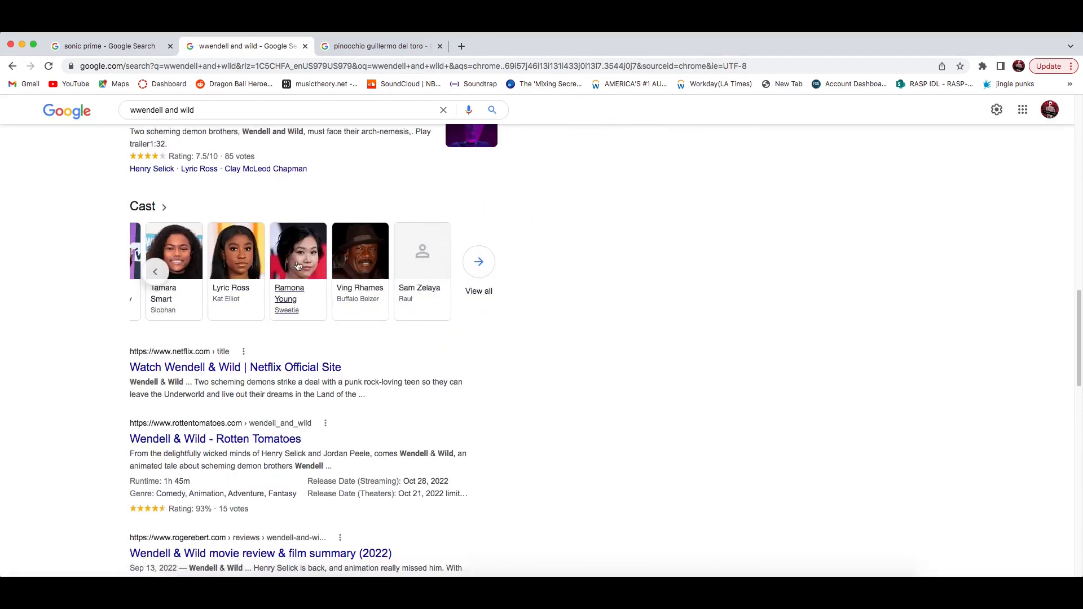
{"action": "left_click", "coordinate": [155, 271]}
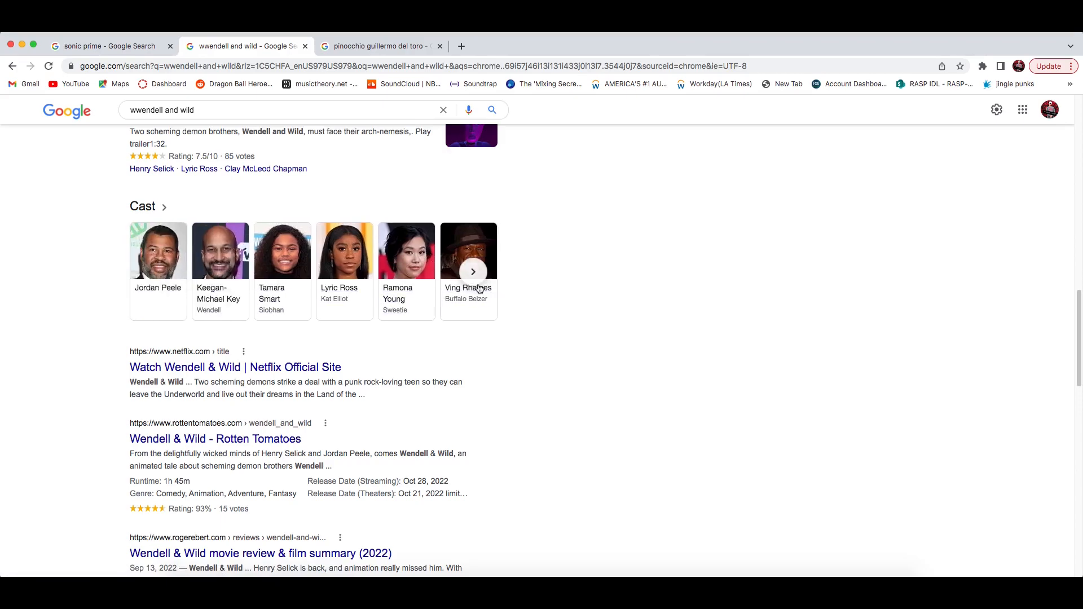
Scroll the Wendell & Wild results to review trailers, ratings, credits, top stories and related films
{"action": "scroll", "scroll_direction": "up", "scroll_amount": 3}
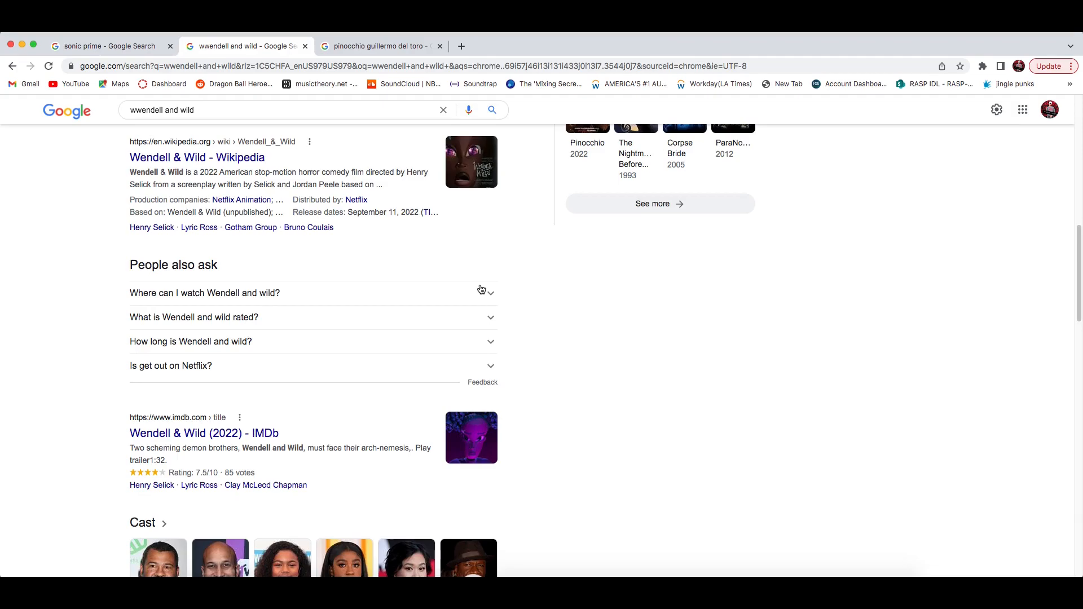
{"action": "scroll", "scroll_direction": "up", "scroll_amount": 3}
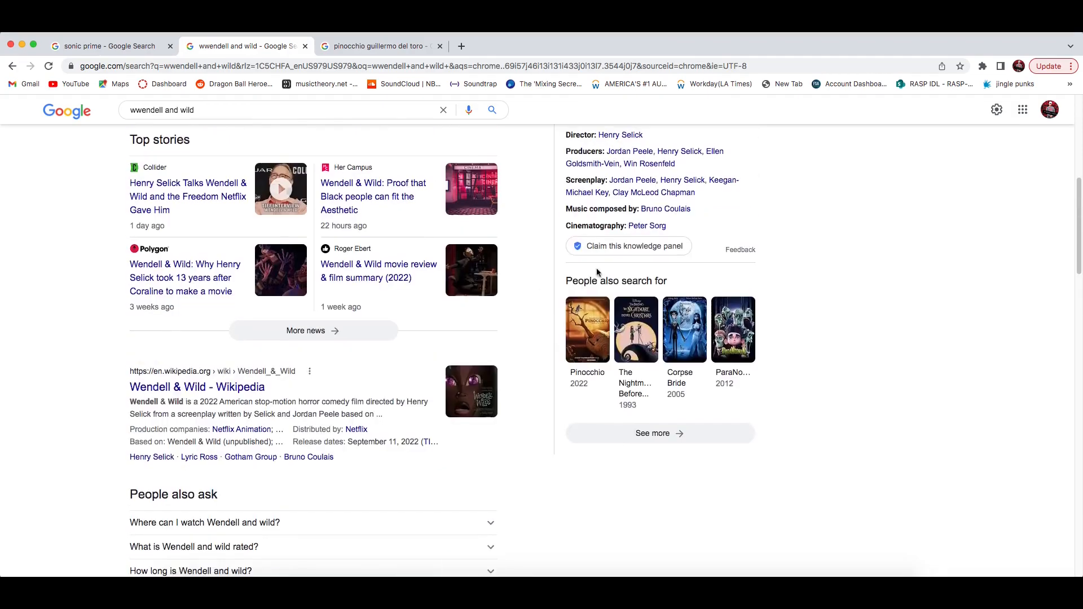
{"action": "scroll", "scroll_direction": "up", "scroll_amount": 3}
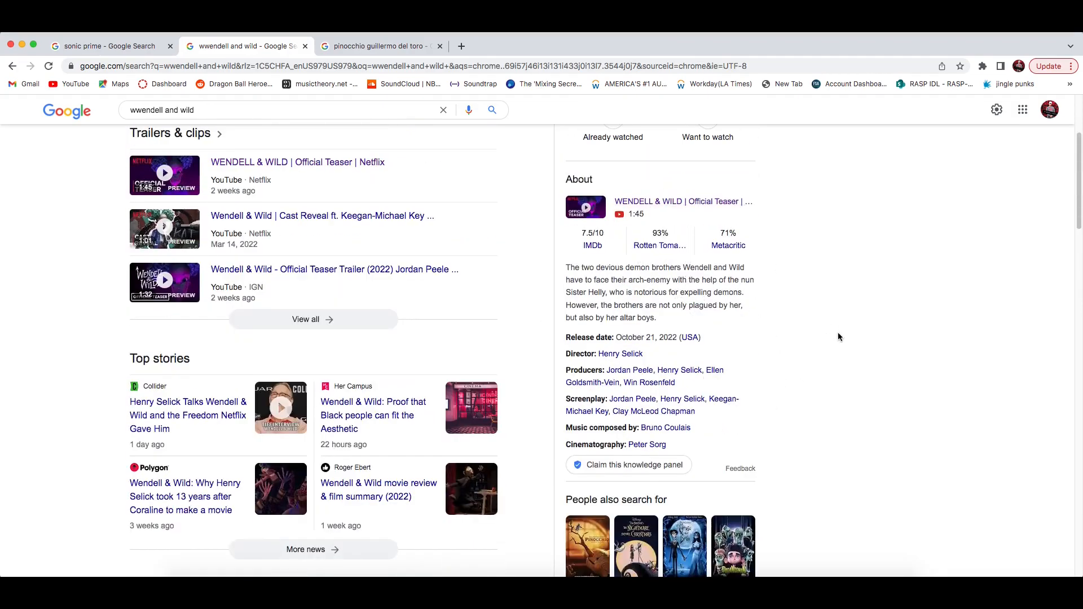
{"action": "scroll", "scroll_direction": "up", "scroll_amount": 3}
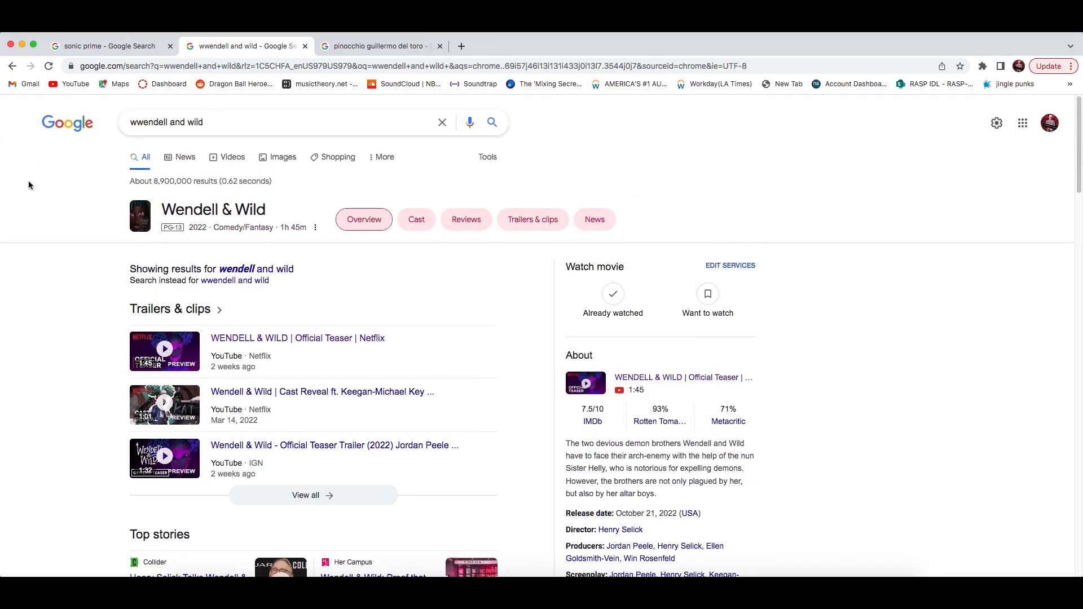
{"action": "mouse_move", "coordinate": [50, 256]}
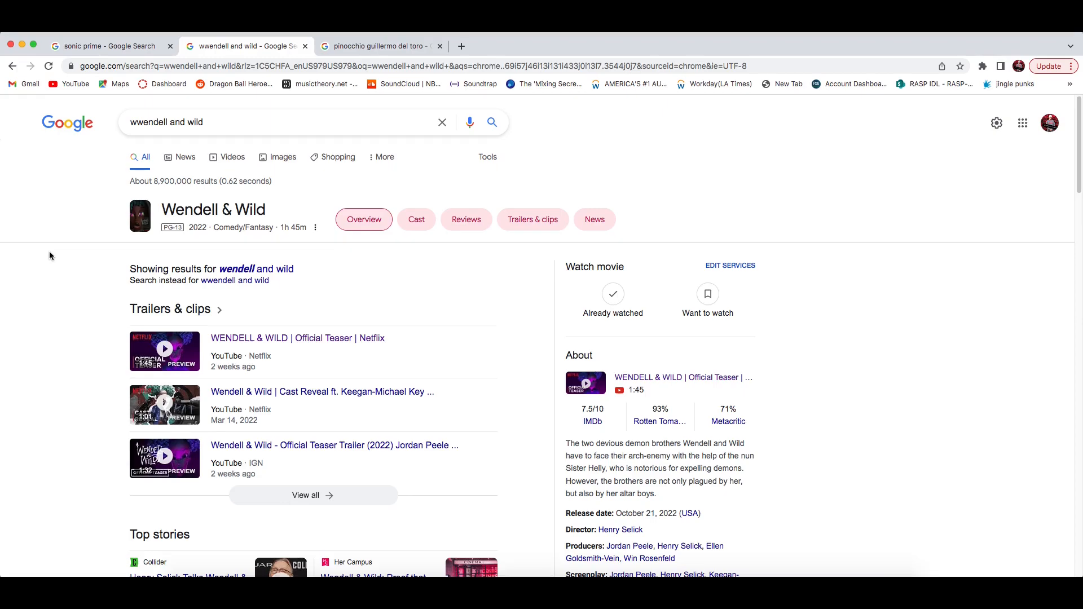
{"action": "mouse_move", "coordinate": [812, 243]}
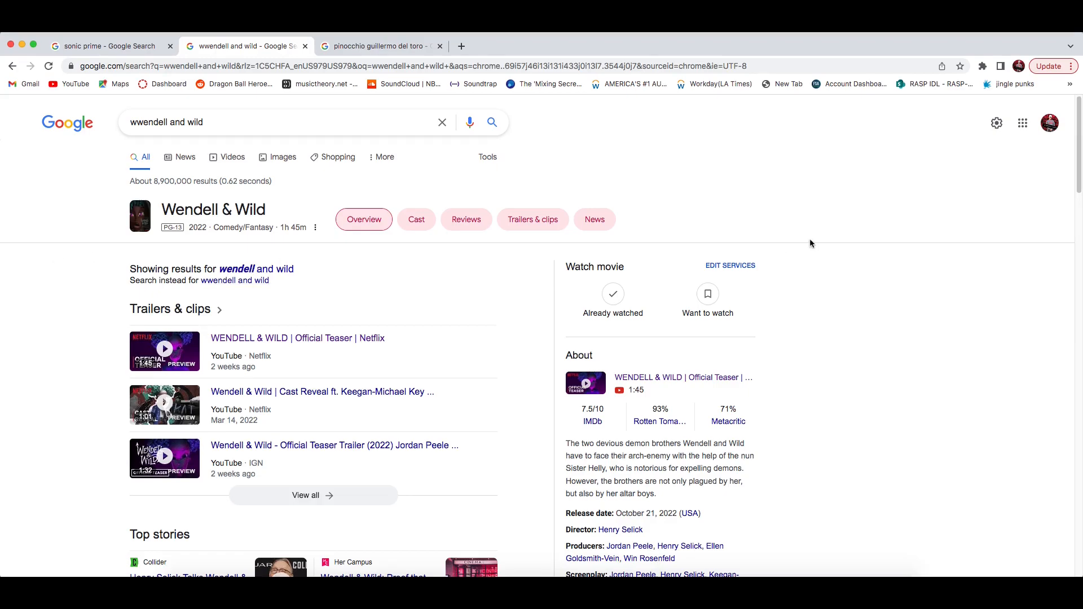
{"action": "mouse_move", "coordinate": [874, 349]}
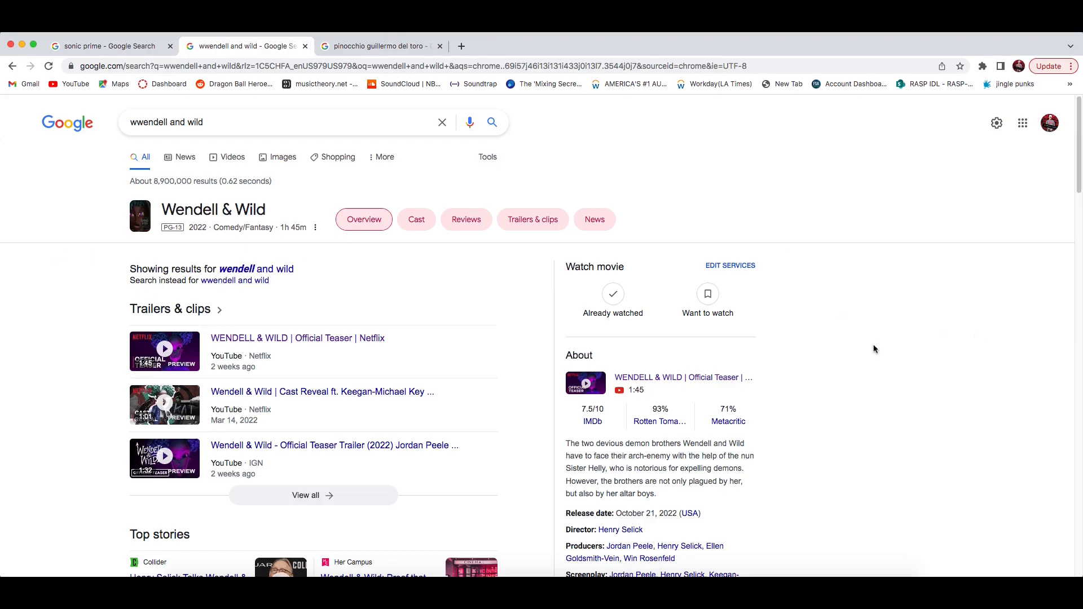
{"action": "scroll", "scroll_direction": "down", "scroll_amount": 3}
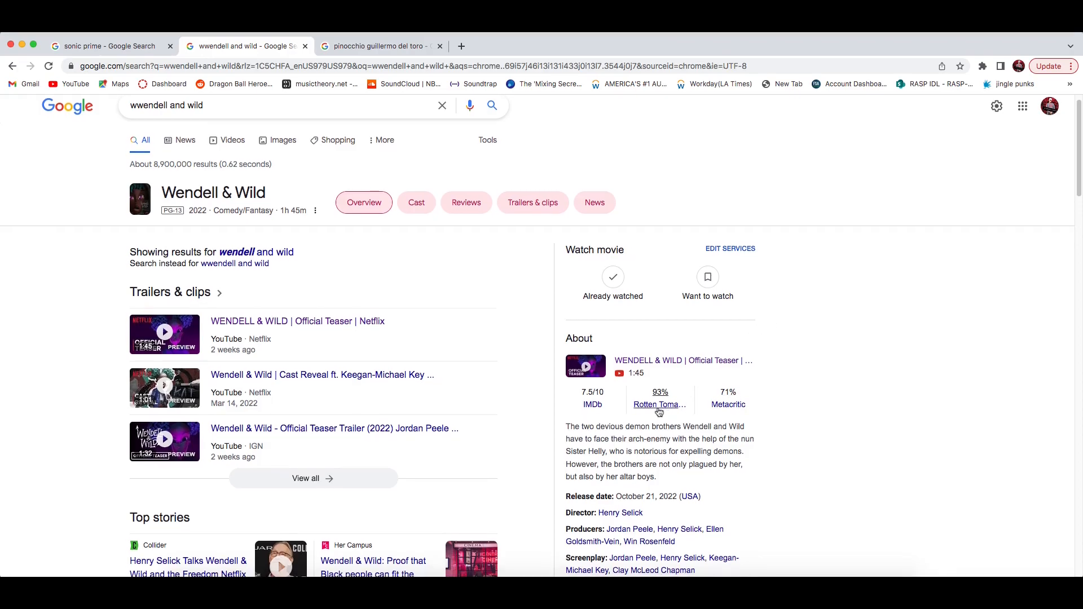
{"action": "scroll", "scroll_direction": "down", "scroll_amount": 3}
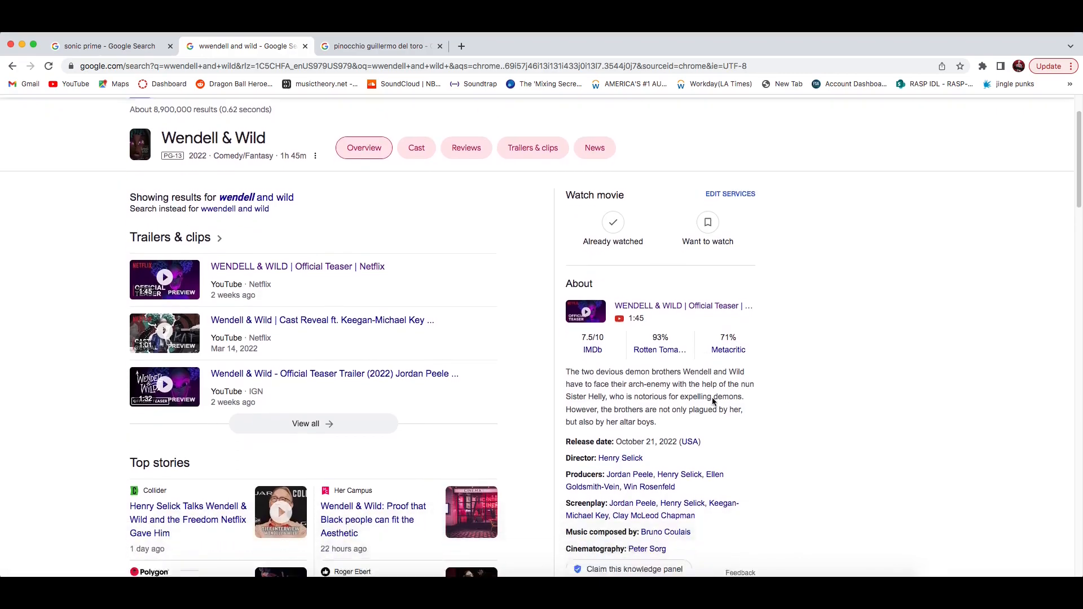
{"action": "scroll", "scroll_direction": "down", "scroll_amount": 3}
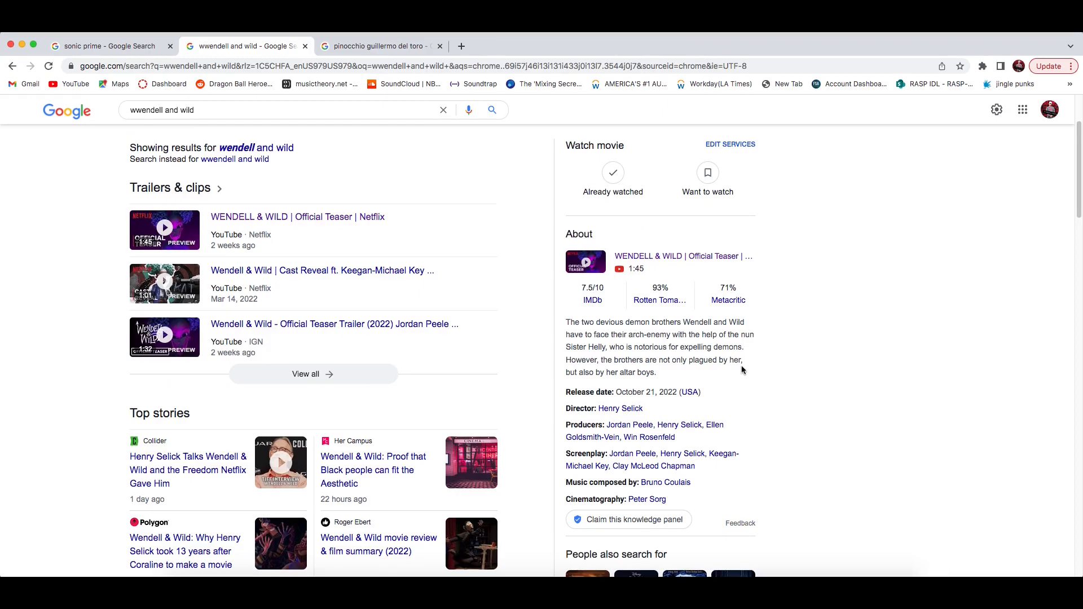
{"action": "scroll", "scroll_direction": "up", "scroll_amount": 3}
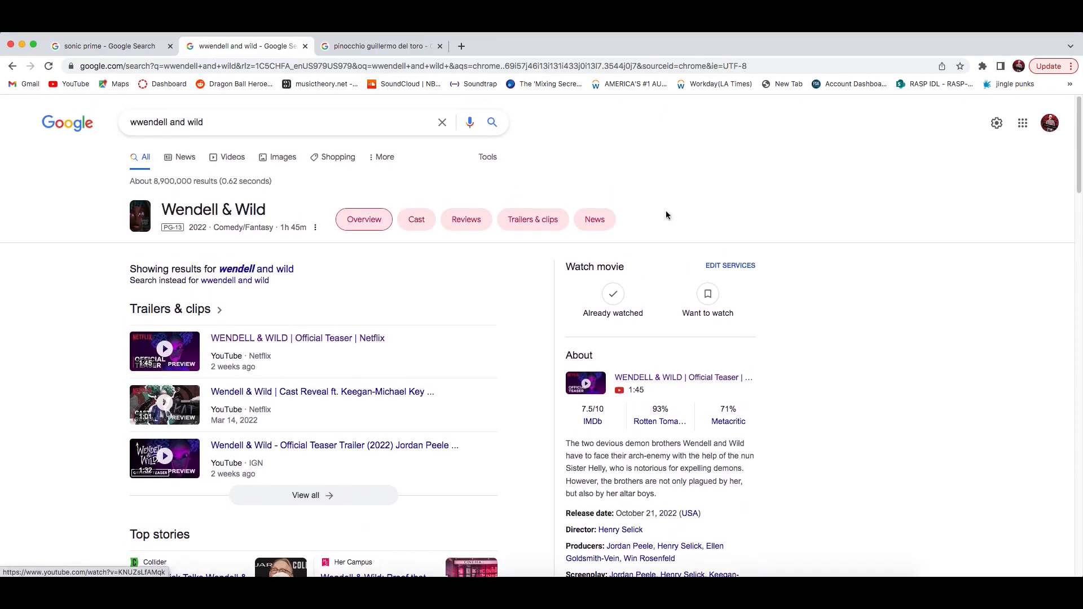
{"action": "mouse_move", "coordinate": [847, 190]}
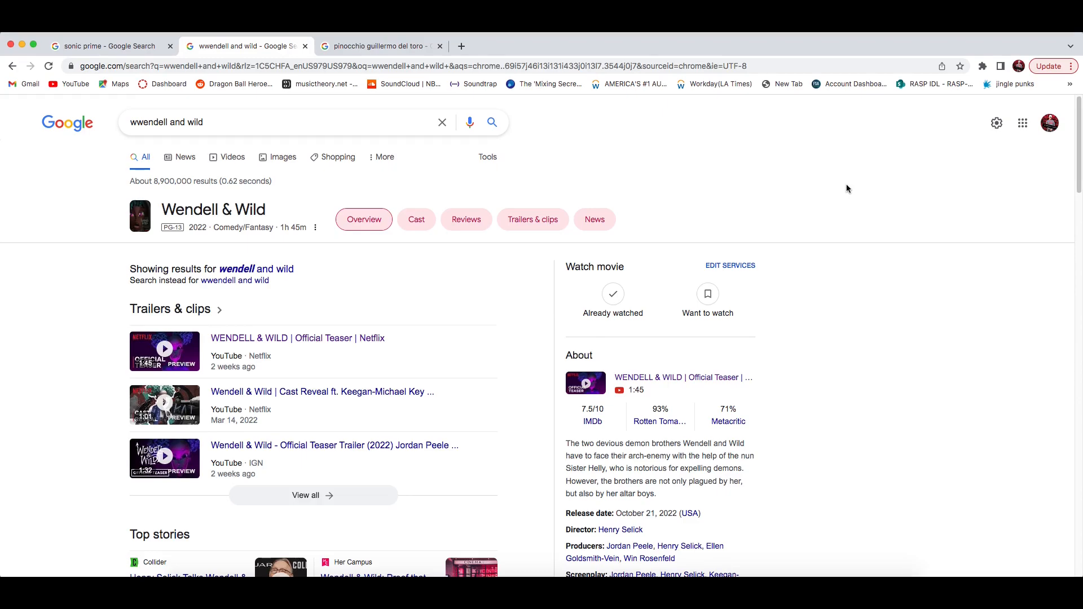
{"action": "scroll", "scroll_direction": "down", "scroll_amount": 3}
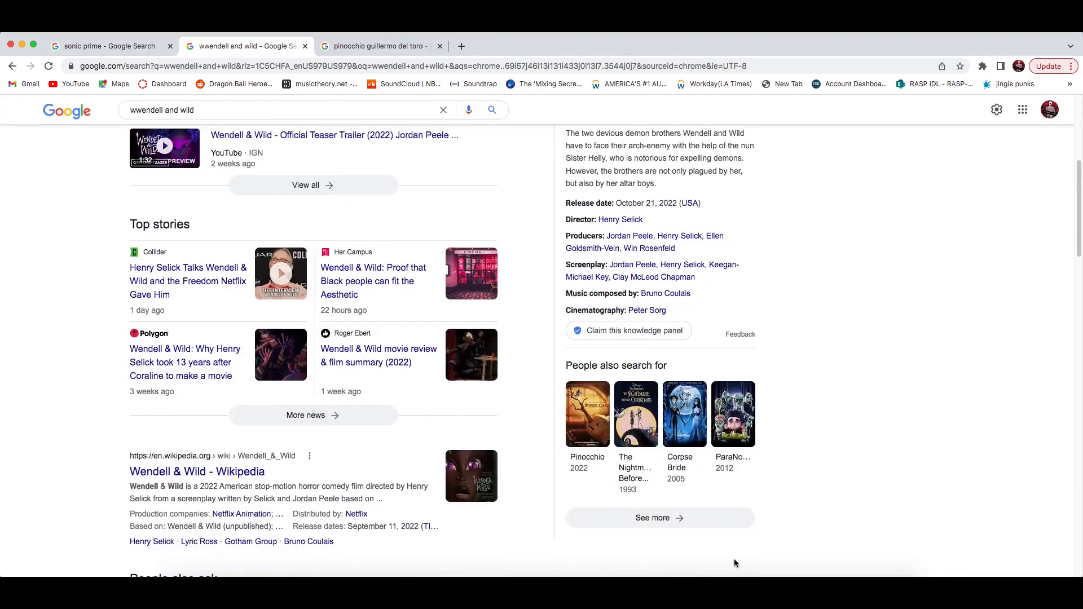
{"action": "mouse_move", "coordinate": [789, 365]}
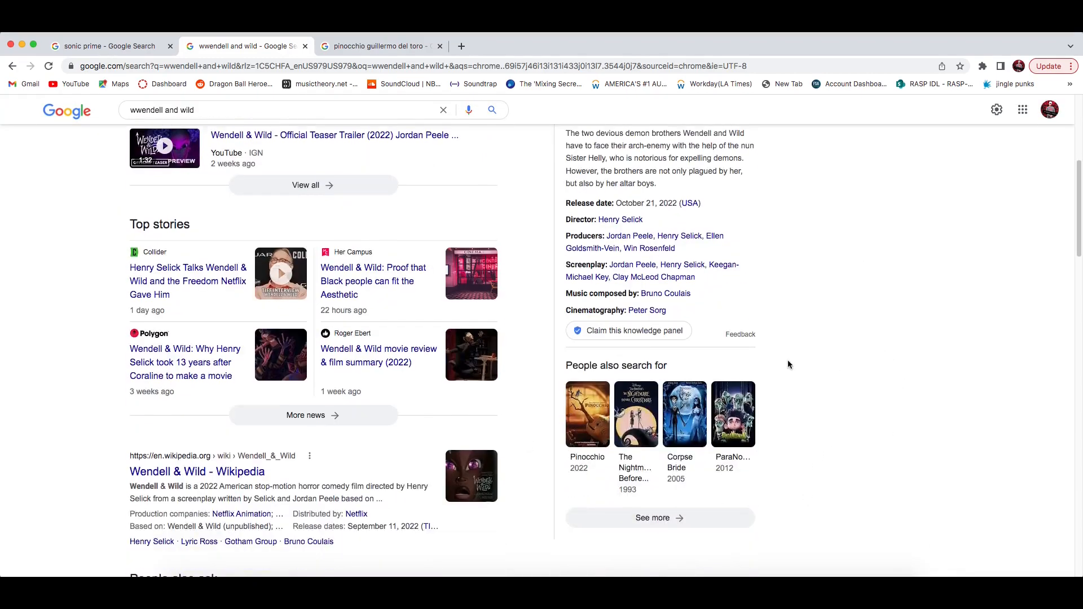
{"action": "scroll", "scroll_direction": "up", "scroll_amount": 3}
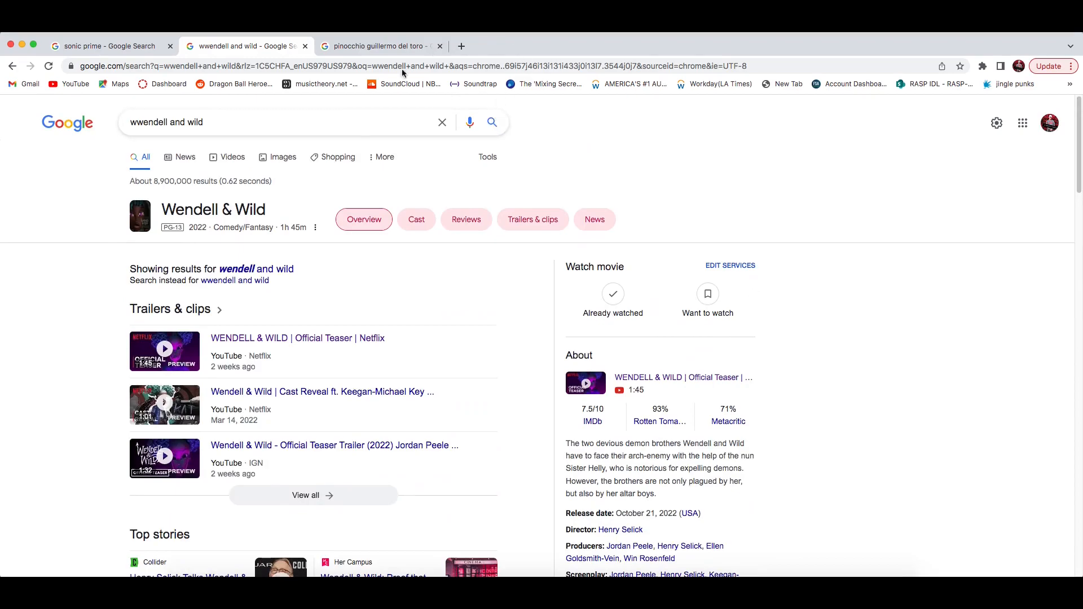
{"action": "mouse_move", "coordinate": [806, 167]}
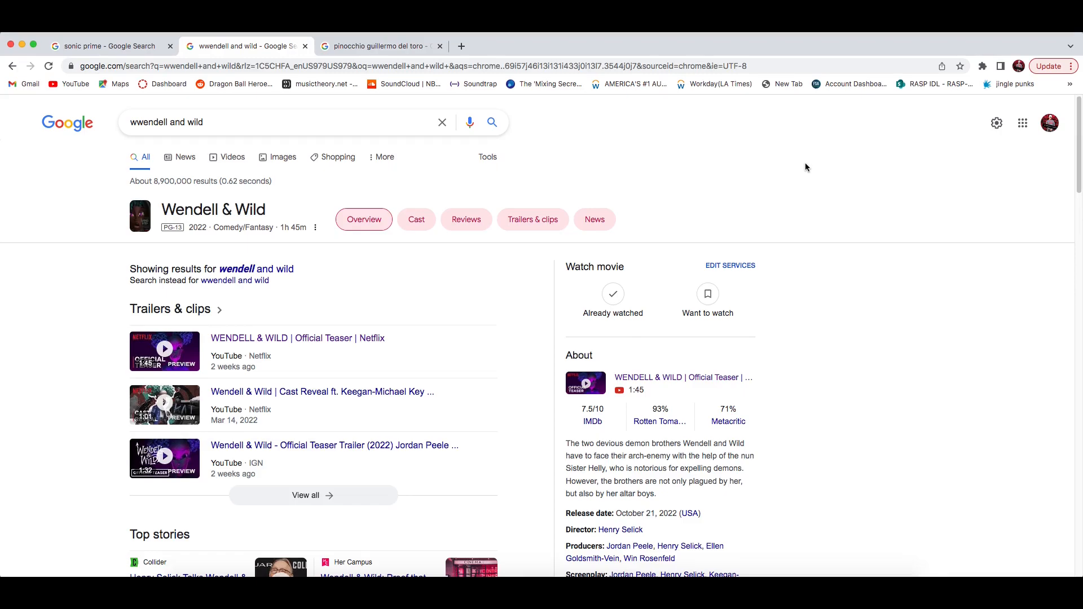
{"action": "left_click", "coordinate": [379, 46]}
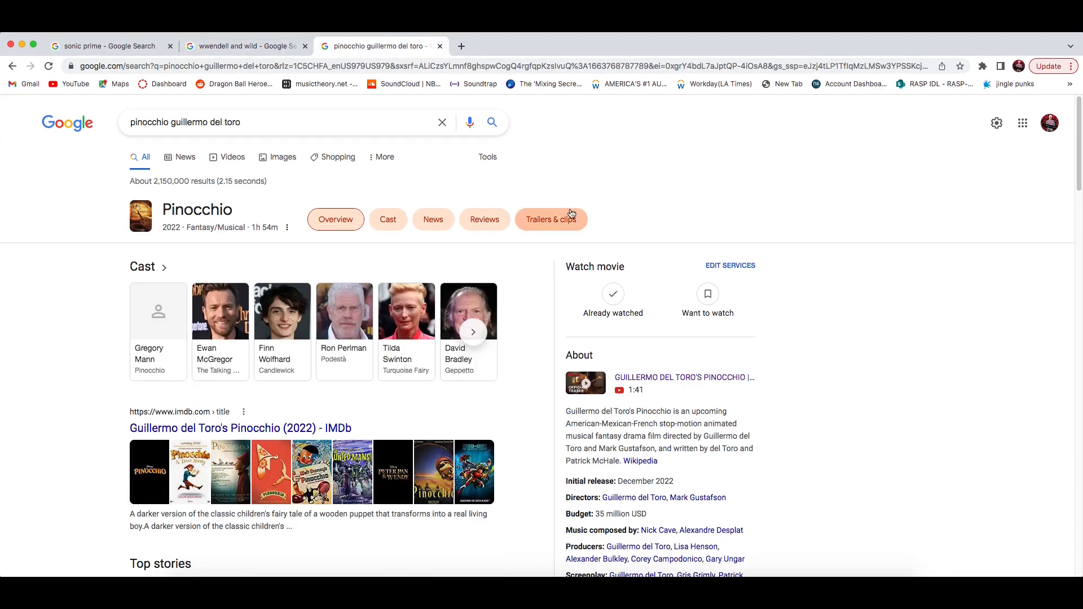
{"action": "scroll", "scroll_direction": "down", "scroll_amount": 3}
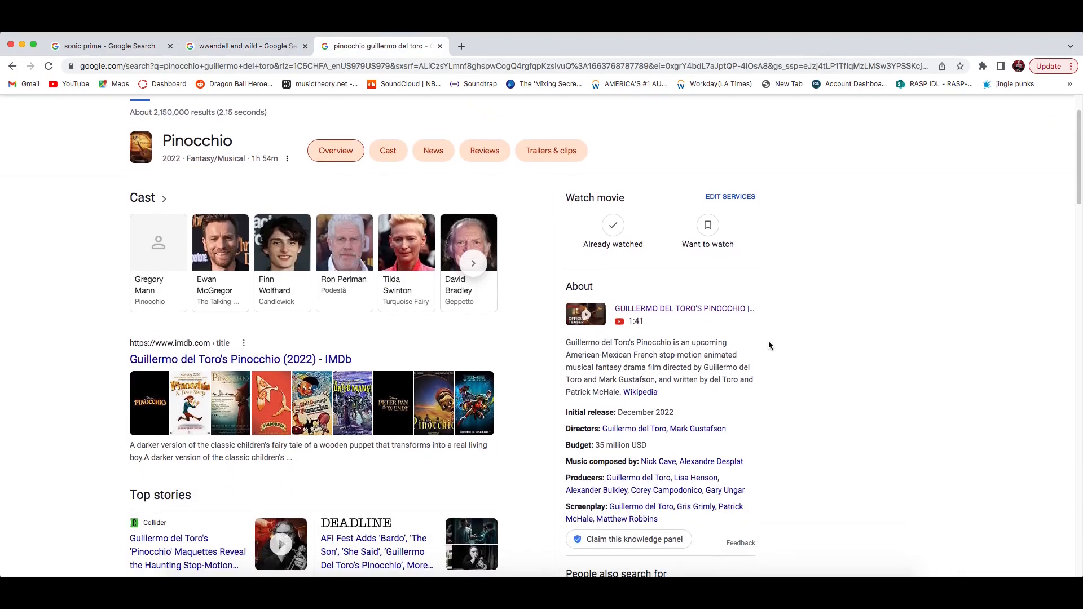
{"action": "scroll", "scroll_direction": "up", "scroll_amount": 3}
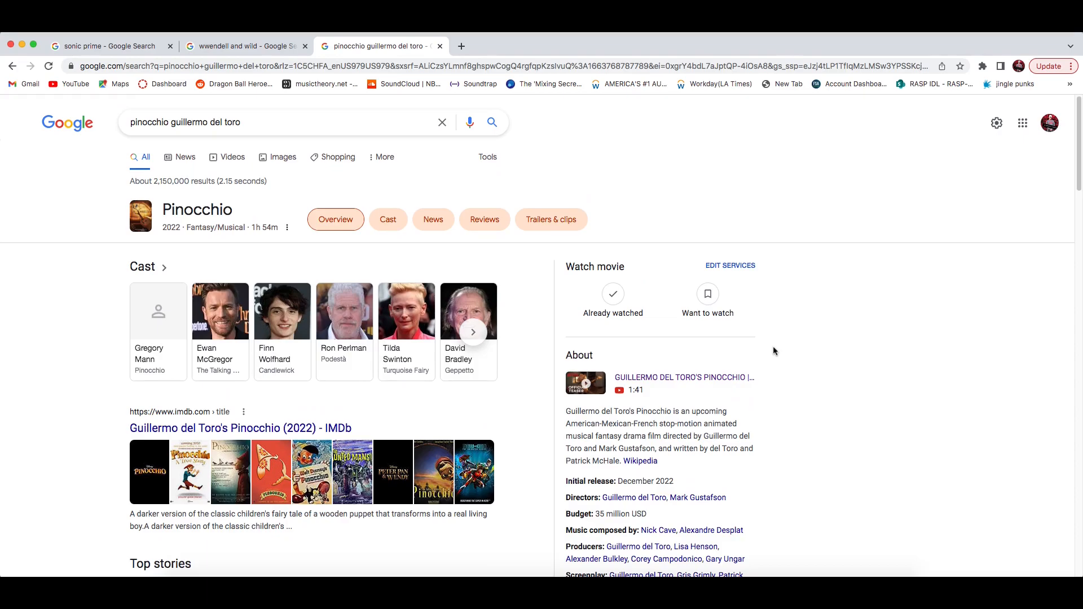
{"action": "mouse_move", "coordinate": [244, 266]}
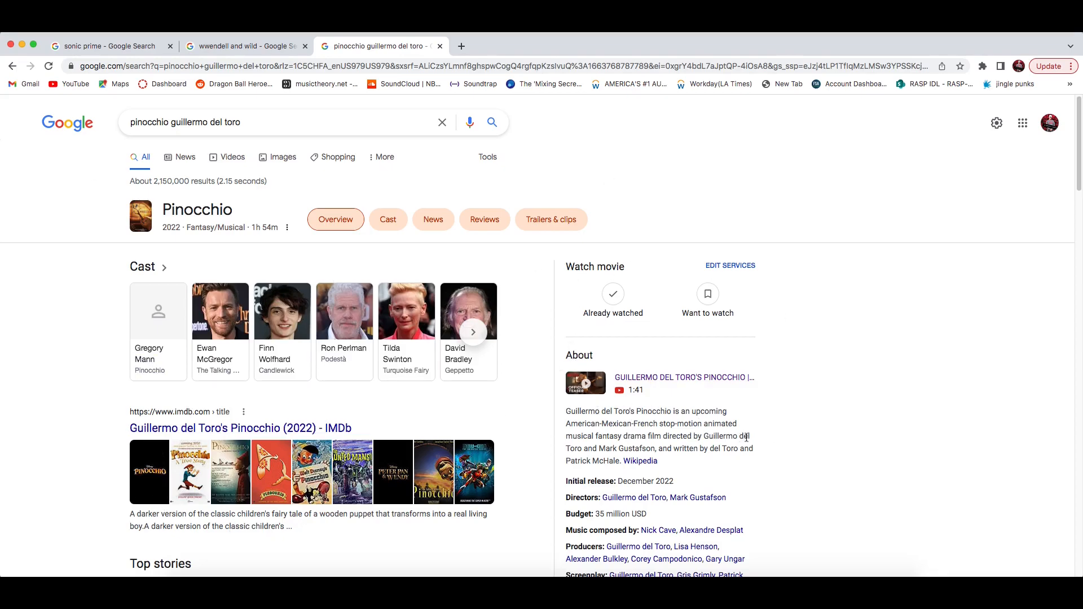
{"action": "mouse_move", "coordinate": [776, 421]}
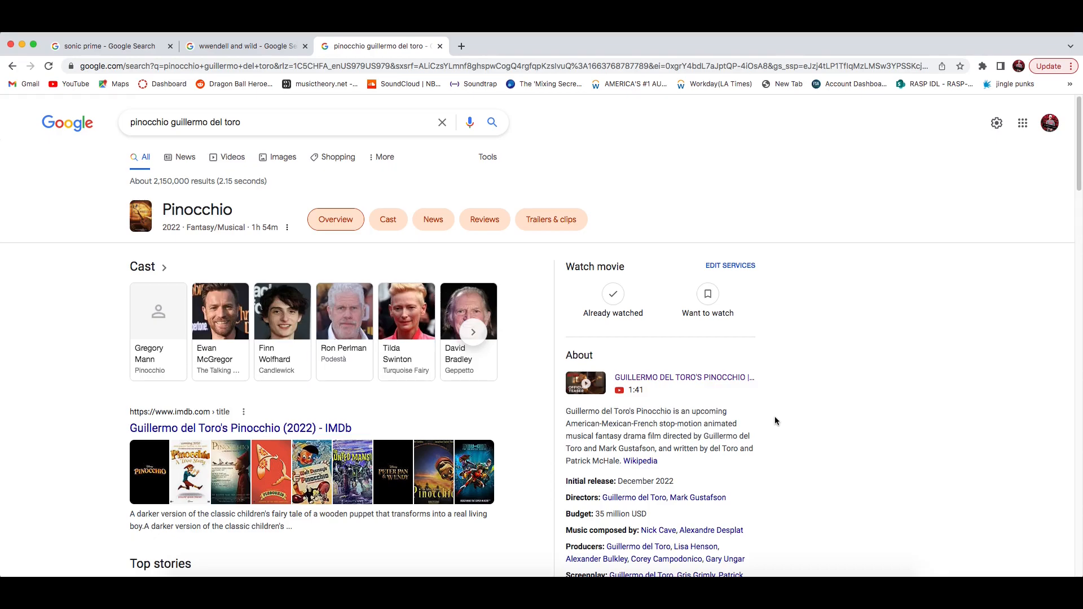
{"action": "mouse_move", "coordinate": [796, 458]}
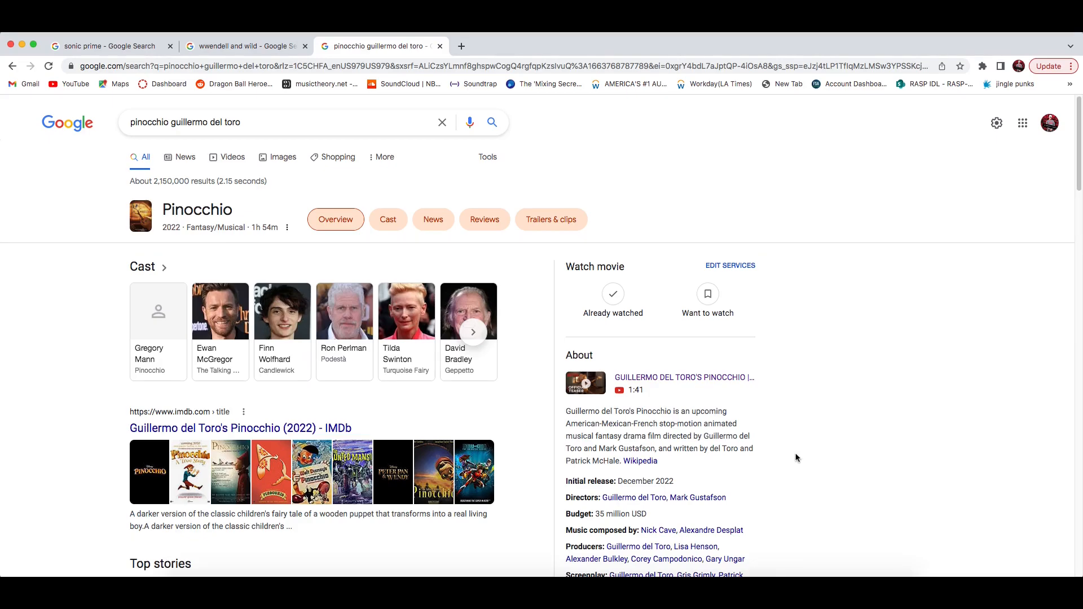
{"action": "scroll", "scroll_direction": "down", "scroll_amount": 3}
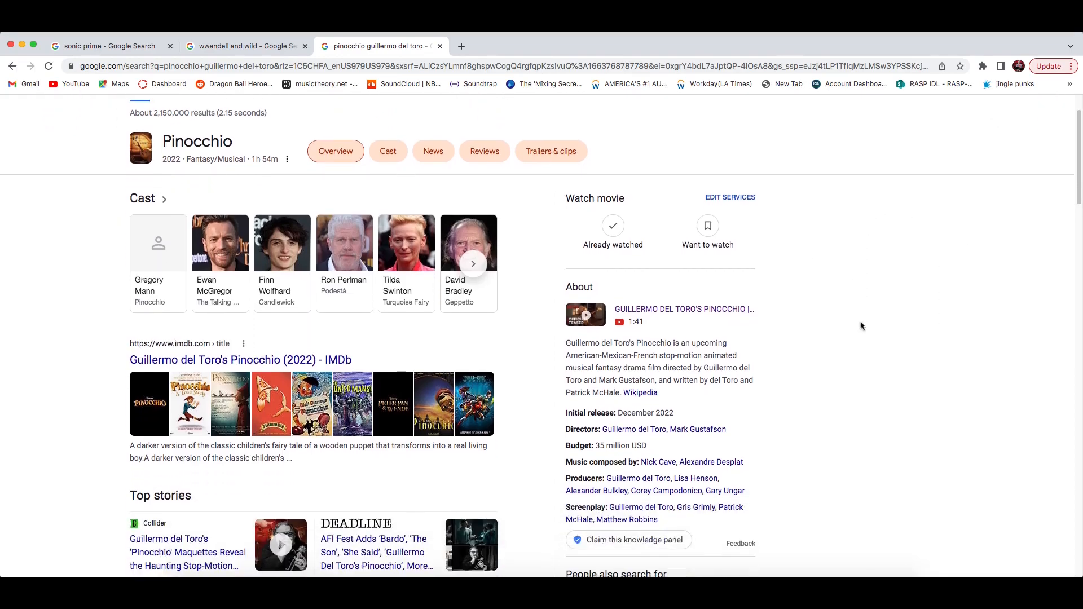
{"action": "scroll", "scroll_direction": "down", "scroll_amount": 3}
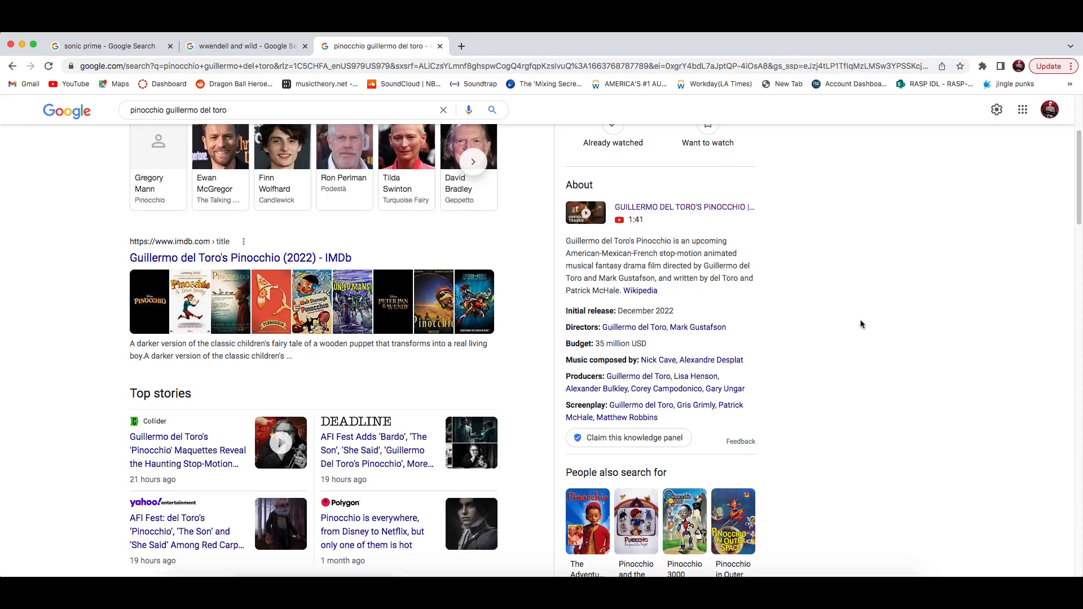
{"action": "scroll", "scroll_direction": "up", "scroll_amount": 3}
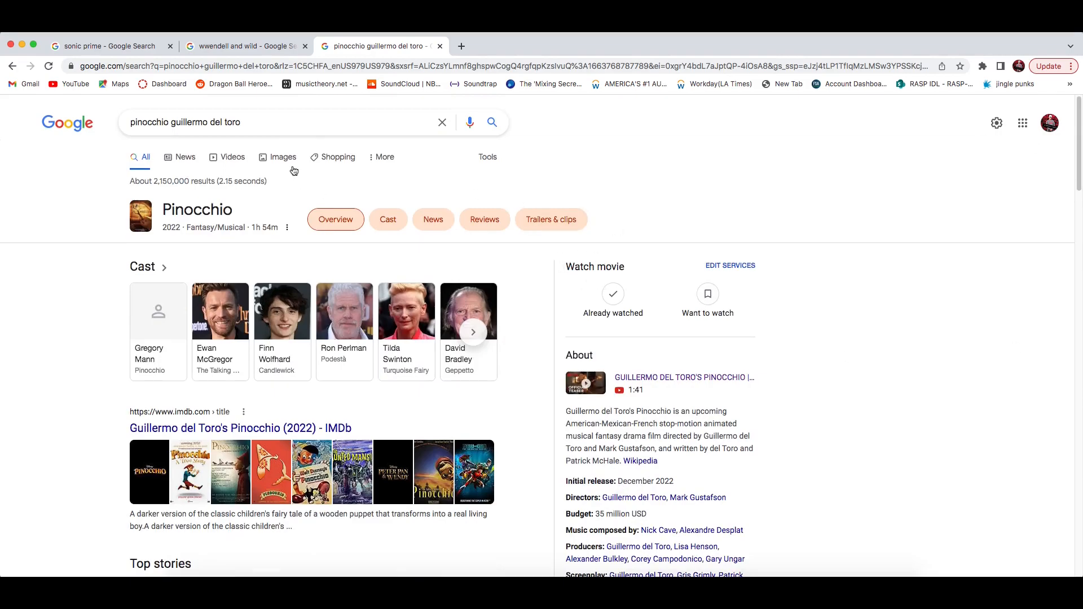
{"action": "mouse_move", "coordinate": [569, 188]}
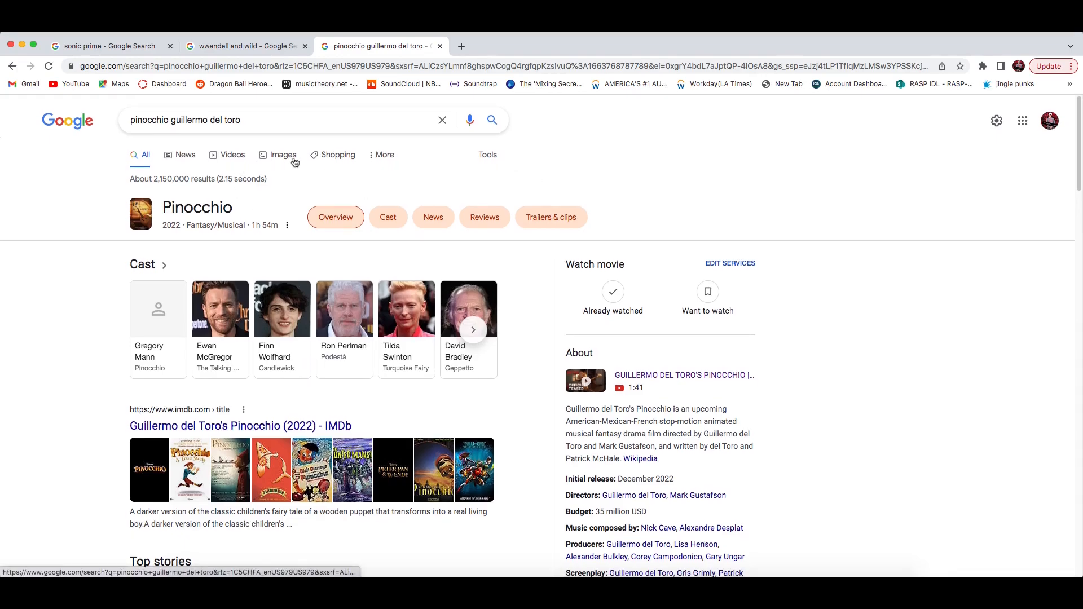
Browse the Pinocchio image results, then return to the Wendell & Wild results tab
{"action": "left_click", "coordinate": [283, 154]}
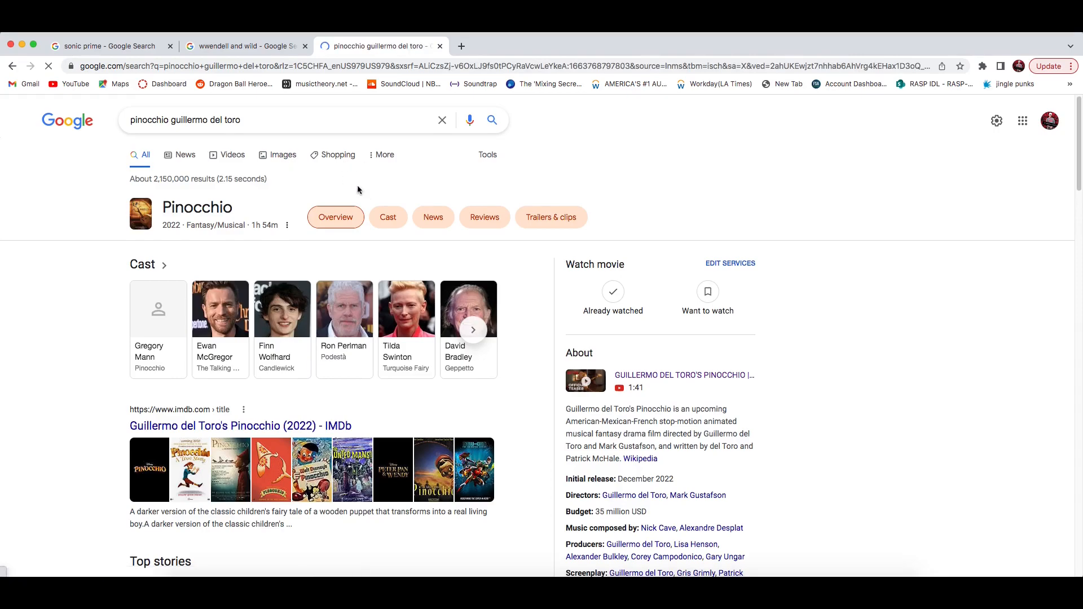
{"action": "left_click", "coordinate": [282, 154]}
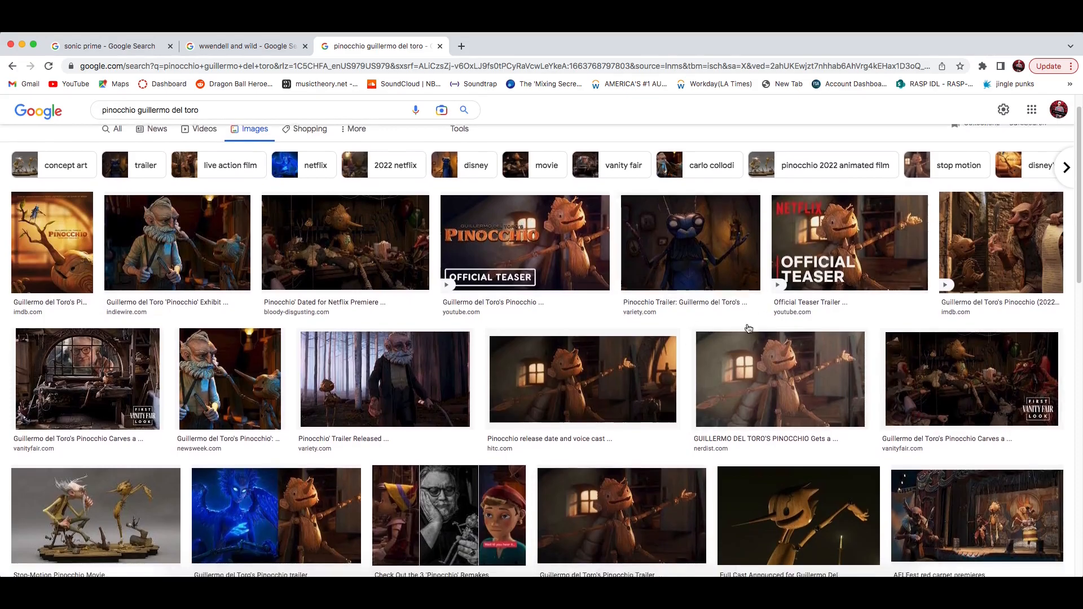
{"action": "scroll", "scroll_direction": "down", "scroll_amount": 3}
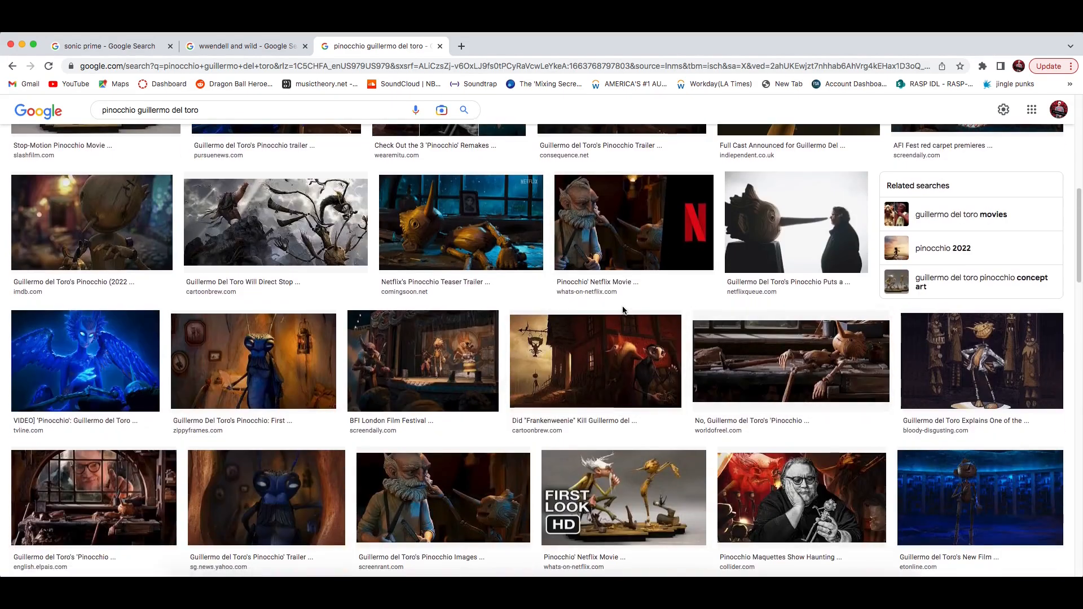
{"action": "scroll", "scroll_direction": "up", "scroll_amount": 3}
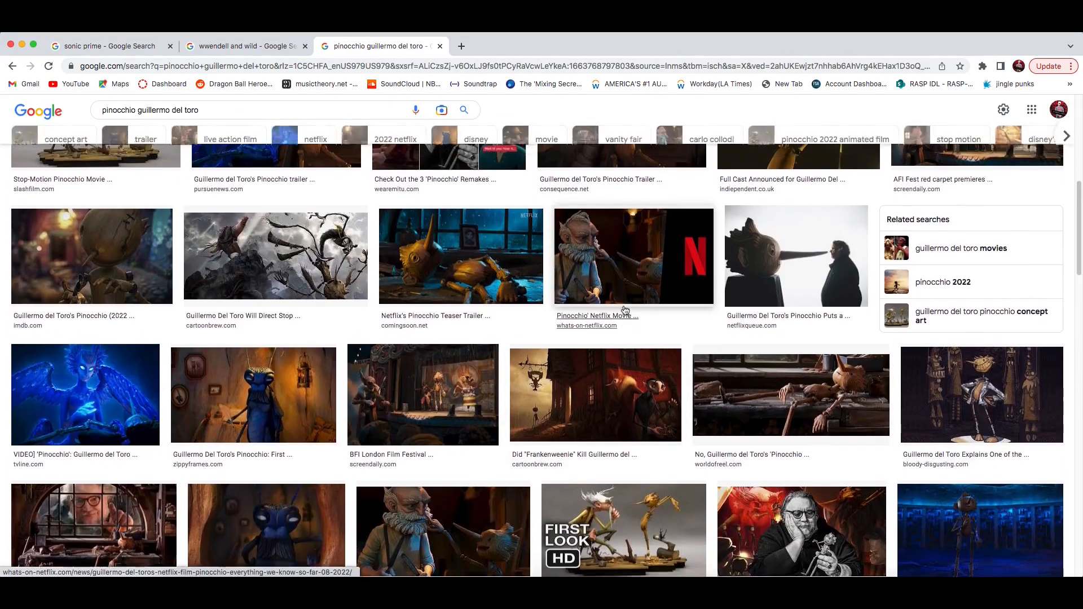
{"action": "scroll", "scroll_direction": "up", "scroll_amount": 3}
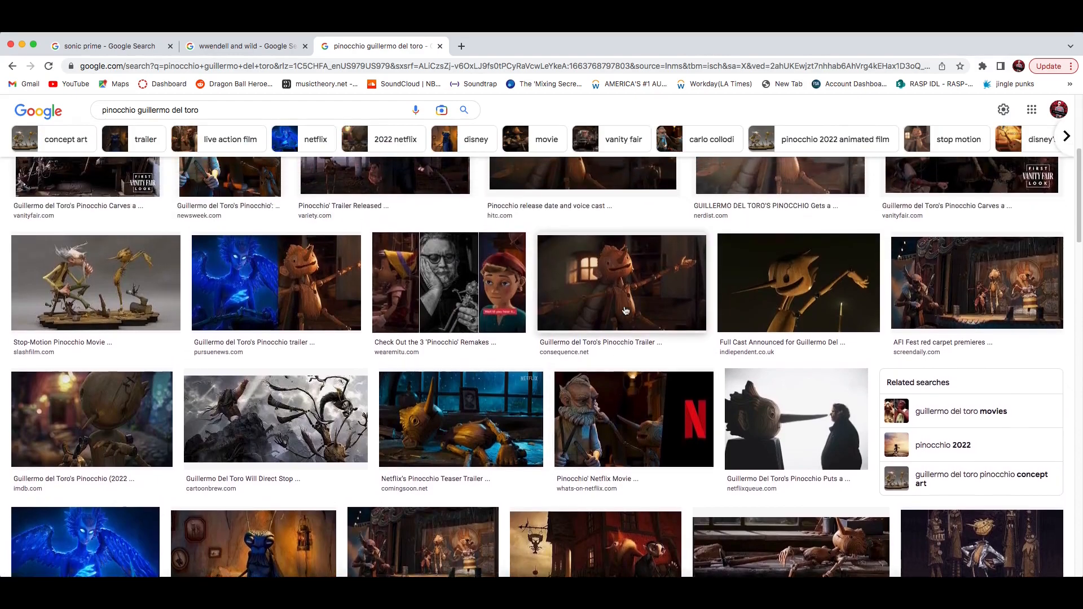
{"action": "left_click", "coordinate": [242, 45]}
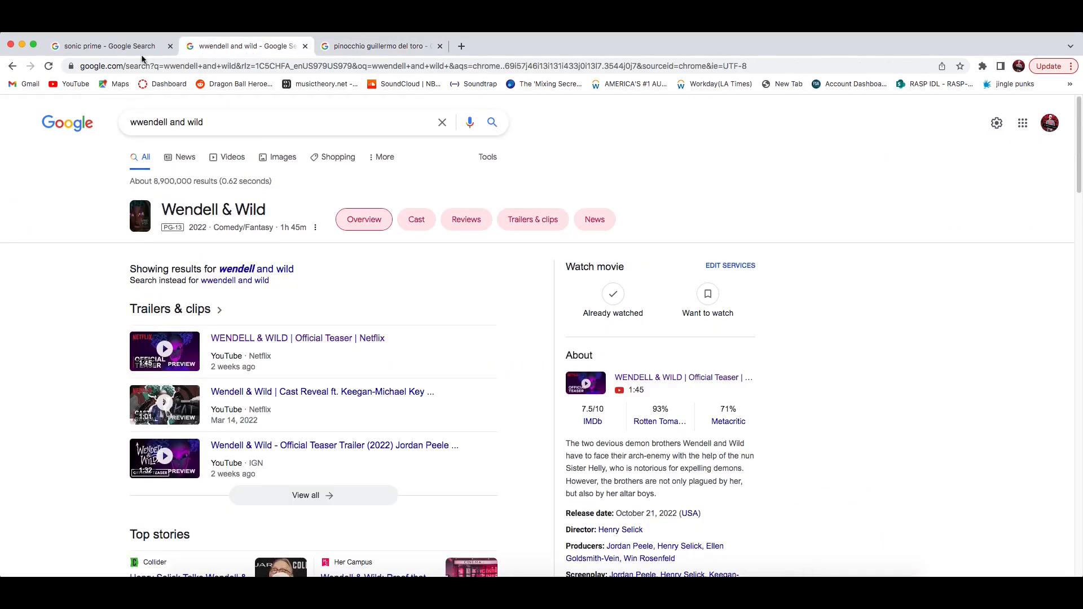
Flip through the Sonic Prime and Wendell & Wild tabs, ending on the Pinocchio results
{"action": "left_click", "coordinate": [107, 45]}
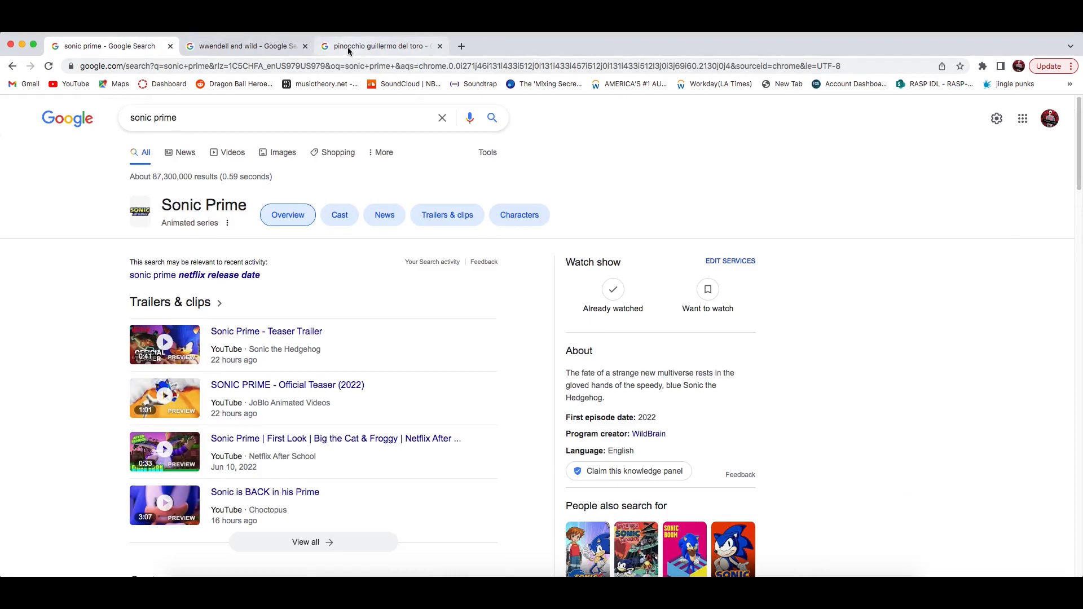
{"action": "left_click", "coordinate": [242, 45]}
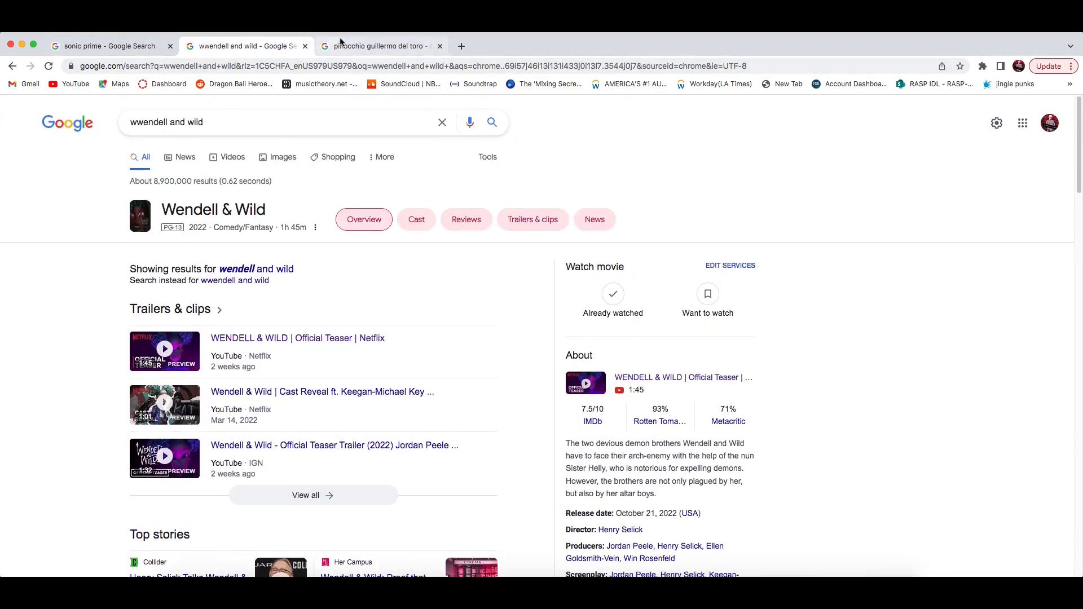
{"action": "left_click", "coordinate": [377, 46]}
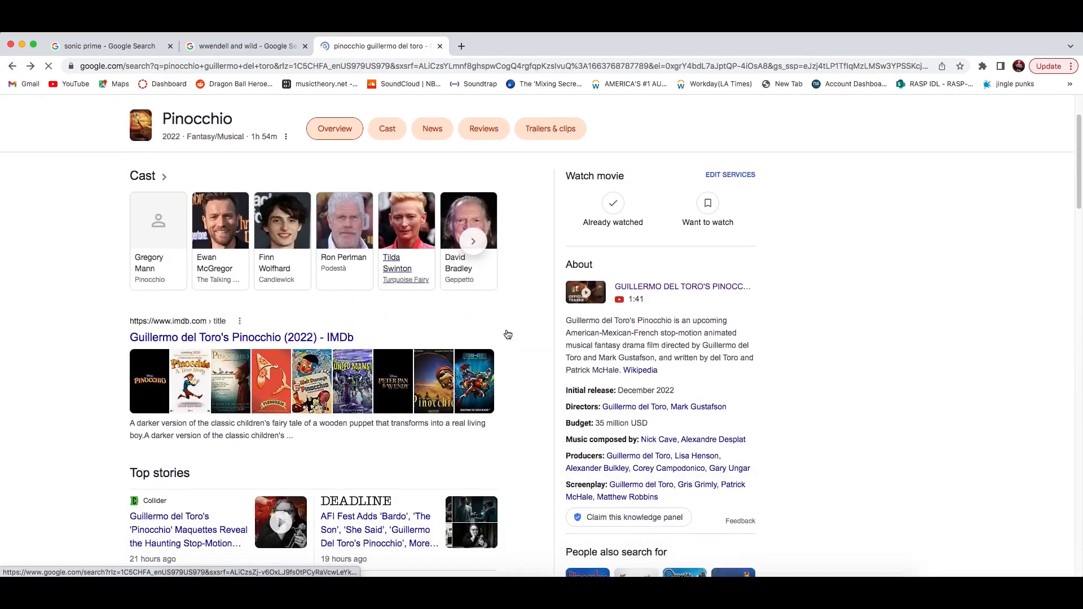
{"action": "scroll", "scroll_direction": "up", "scroll_amount": 3}
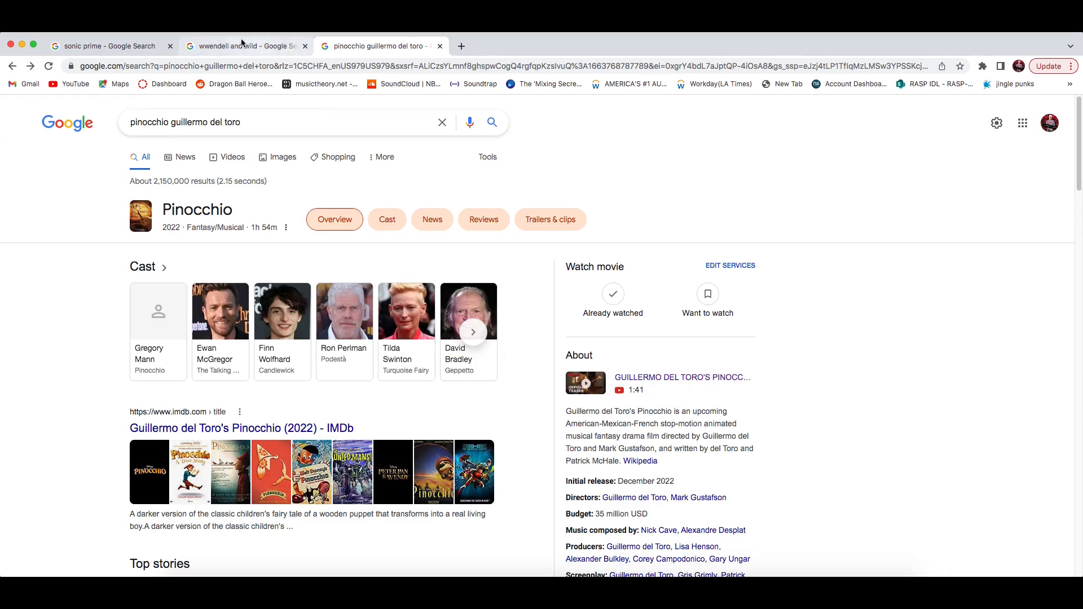
{"action": "mouse_move", "coordinate": [926, 428]}
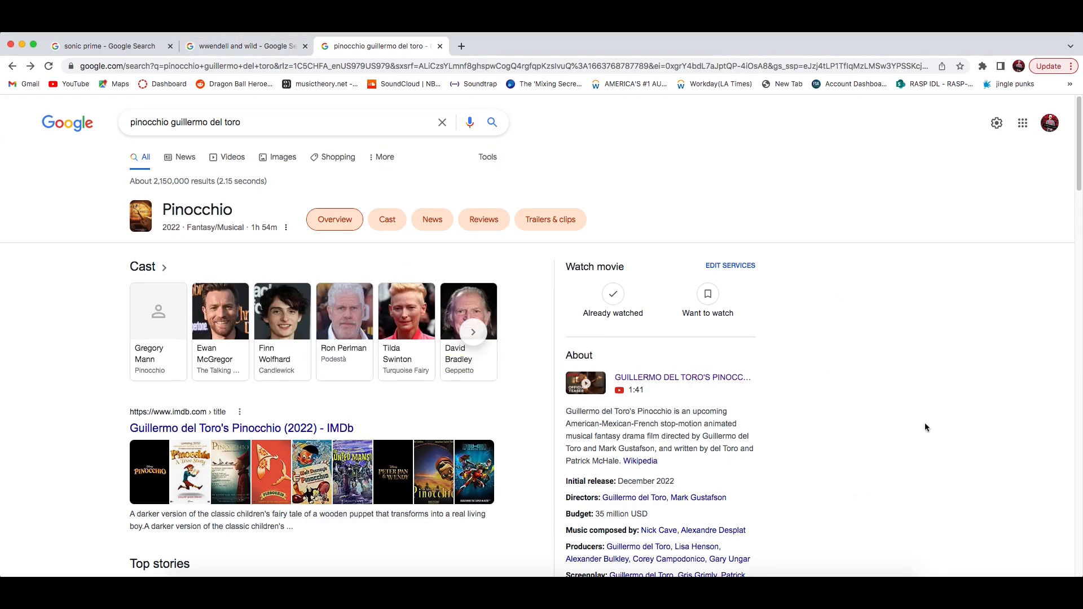
{"action": "mouse_move", "coordinate": [930, 409]}
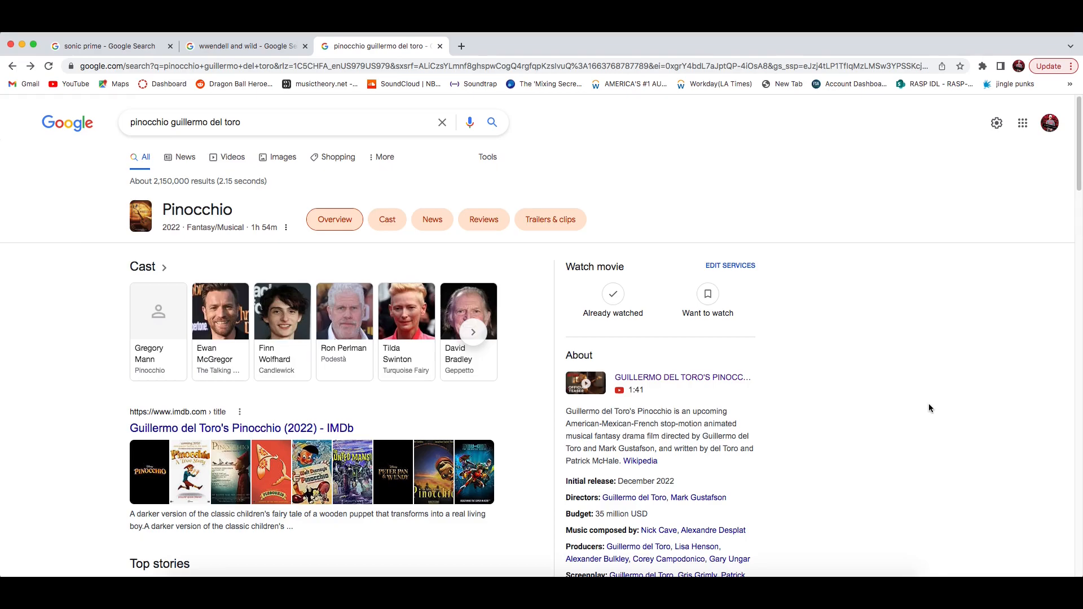
{"action": "mouse_move", "coordinate": [351, 207]}
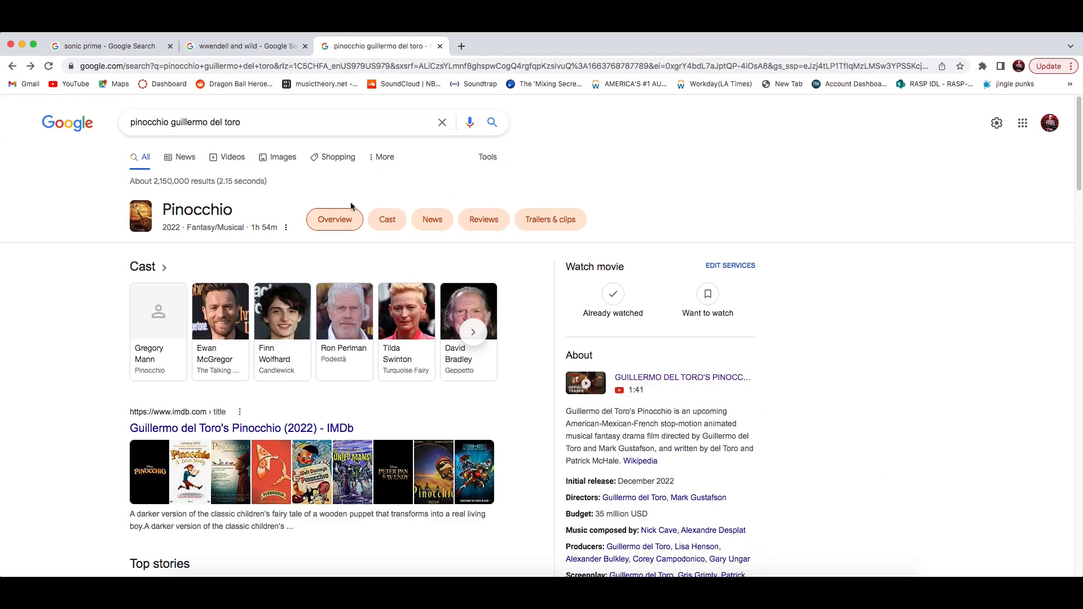
{"action": "mouse_move", "coordinate": [861, 321]}
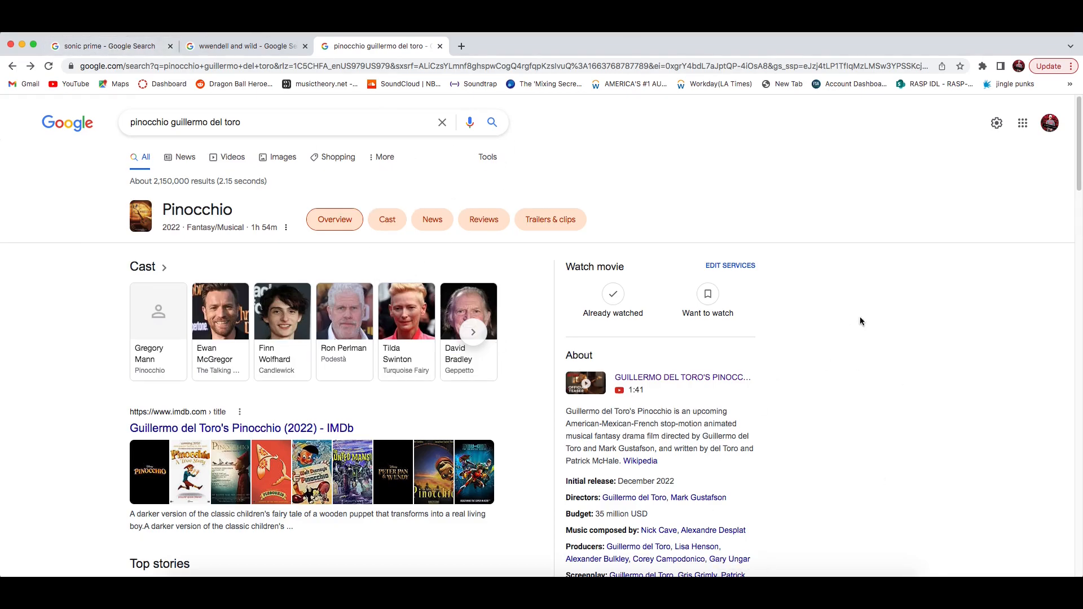
{"action": "mouse_move", "coordinate": [859, 380]}
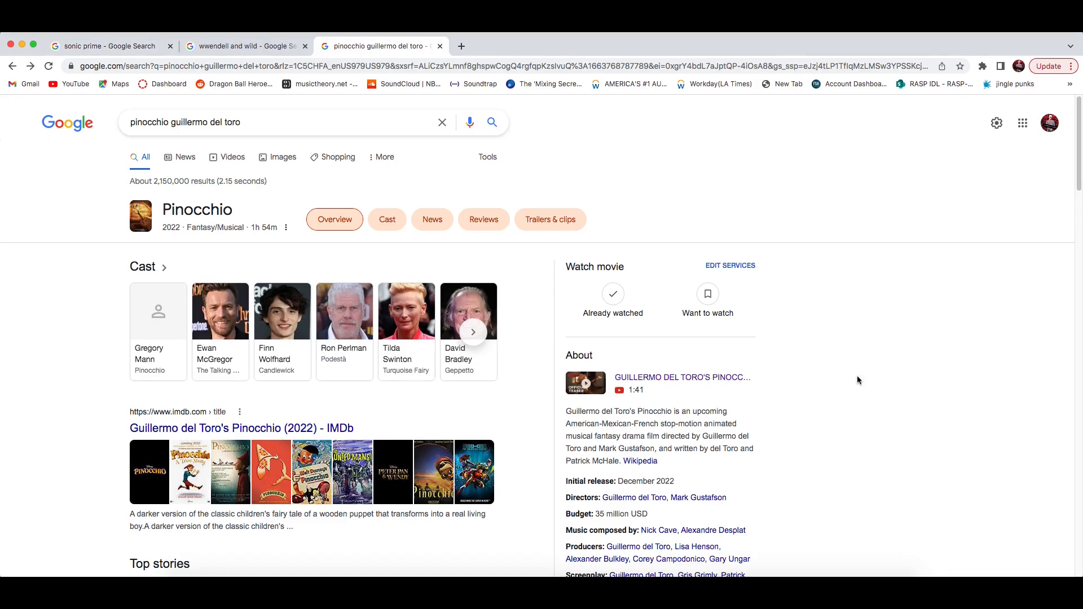
{"action": "mouse_move", "coordinate": [977, 429]}
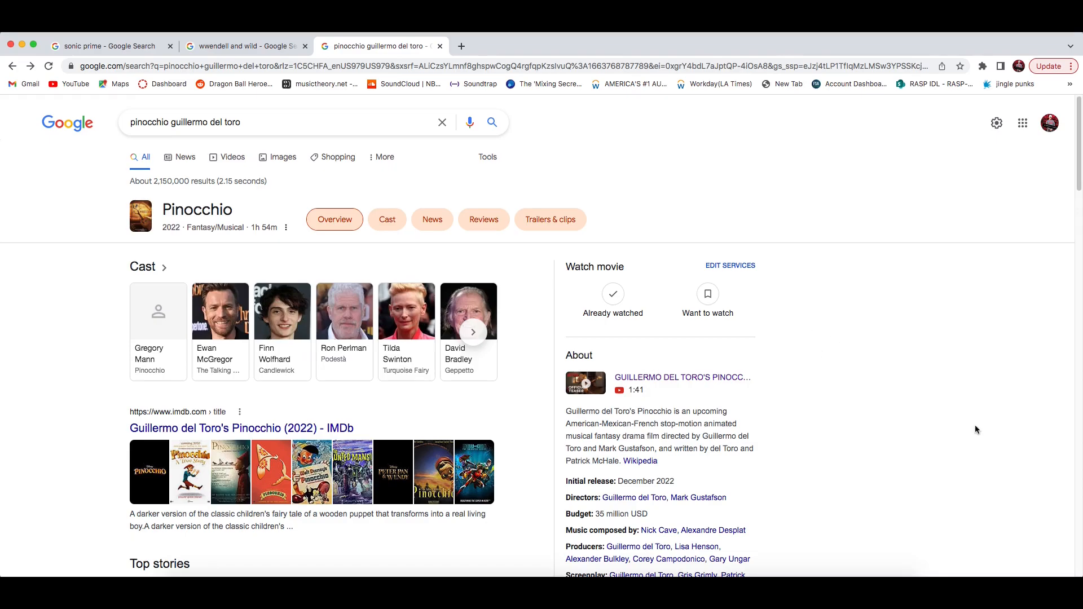
{"action": "mouse_move", "coordinate": [751, 230]}
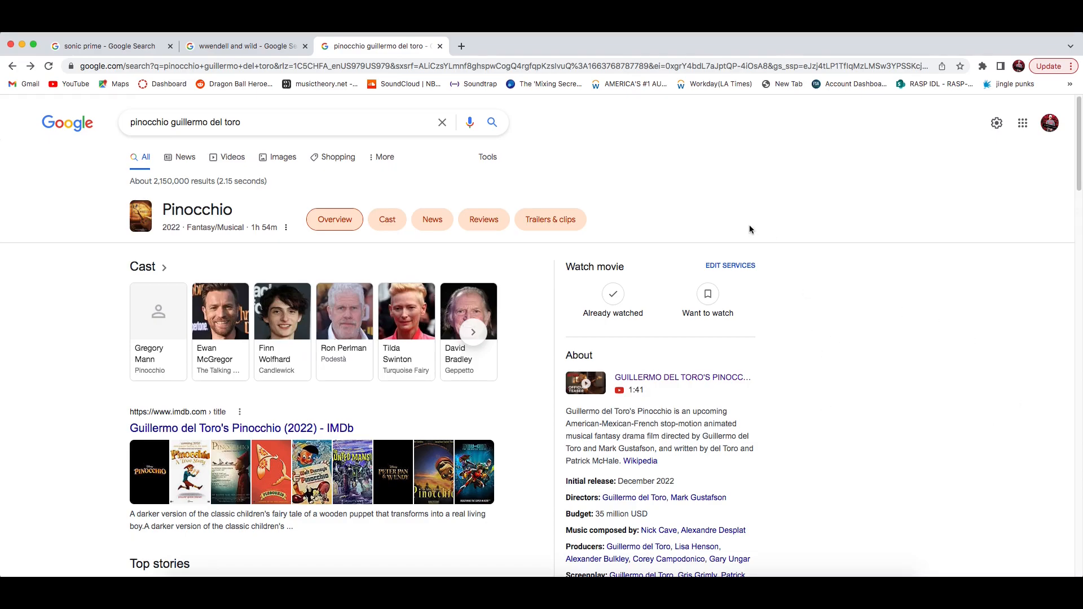
{"action": "mouse_move", "coordinate": [724, 209]}
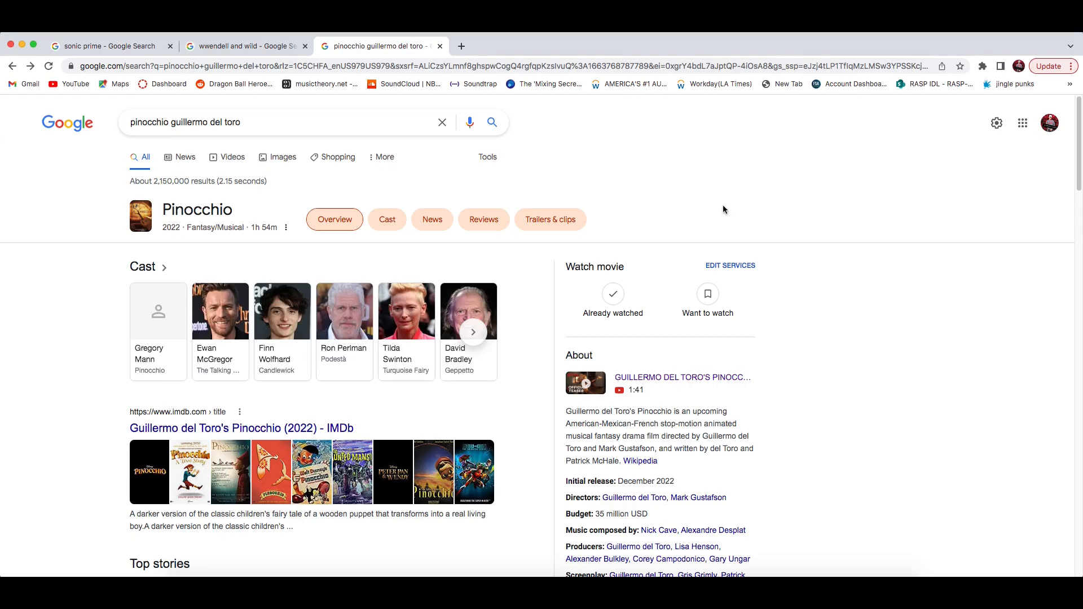
{"action": "mouse_move", "coordinate": [822, 111]}
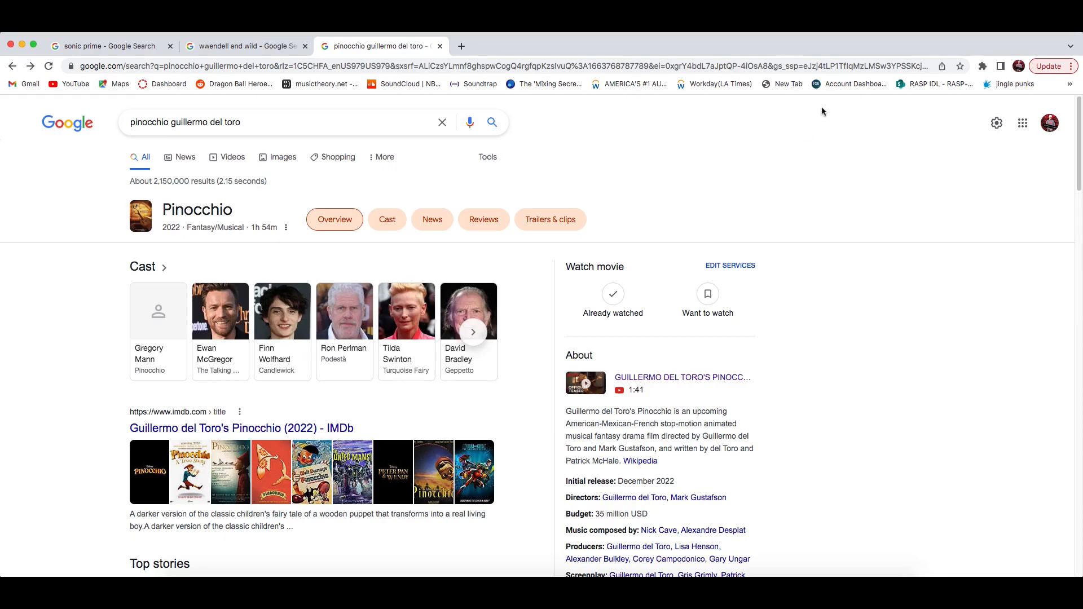
{"action": "mouse_move", "coordinate": [792, 112]}
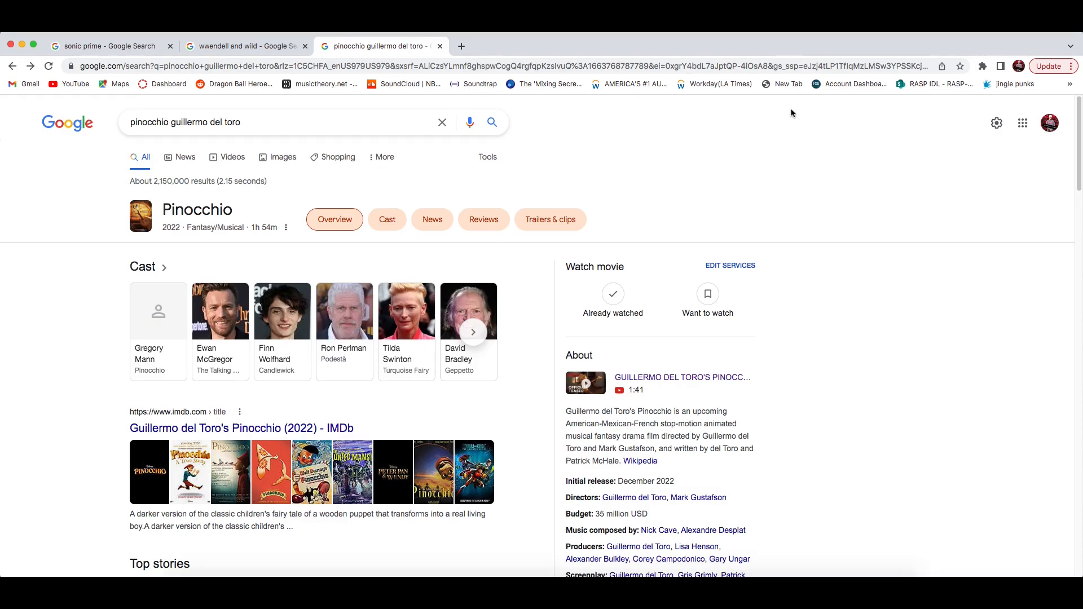